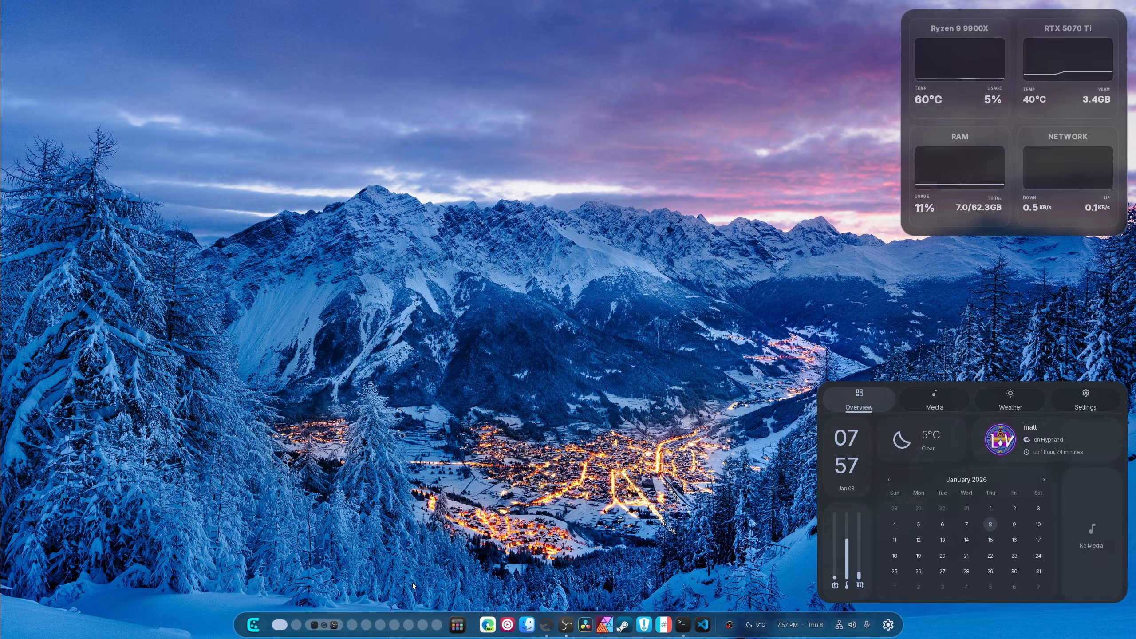
Bring up the shell Settings window from the dock gear and maximize it on the Personalization page
left_click(1085, 398)
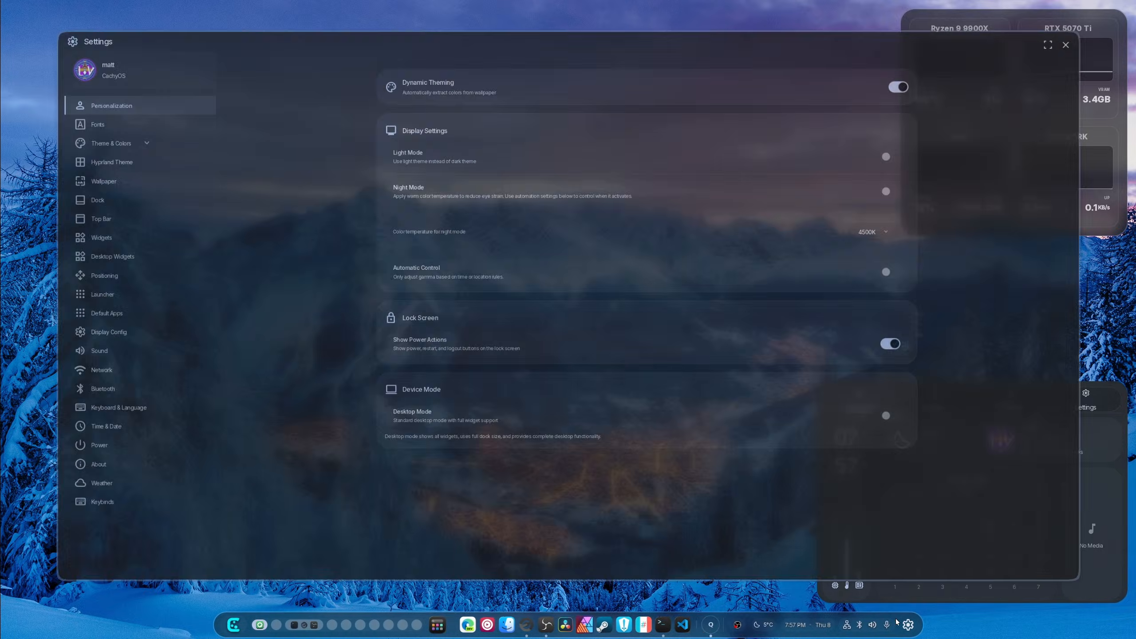
left_click(1047, 46)
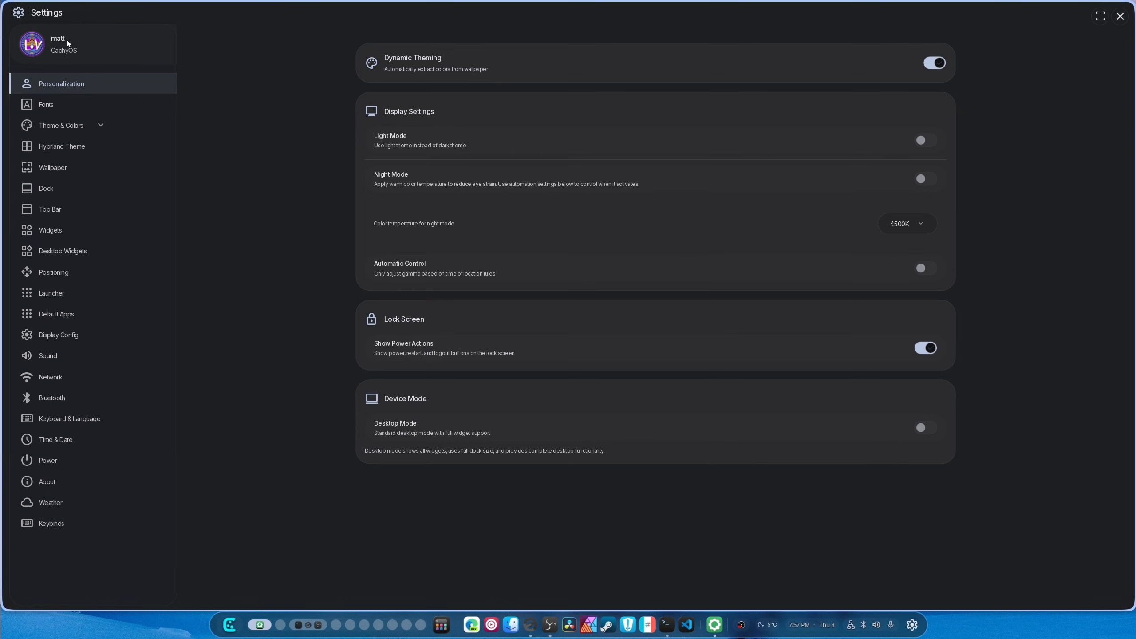
mouse_move(56, 58)
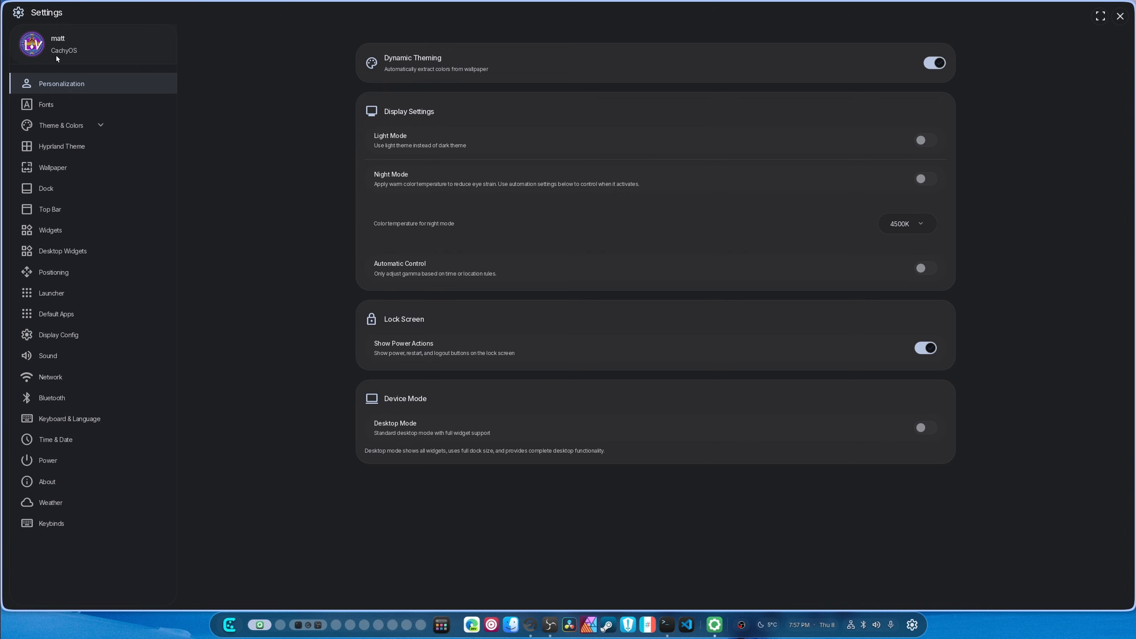
mouse_move(63, 108)
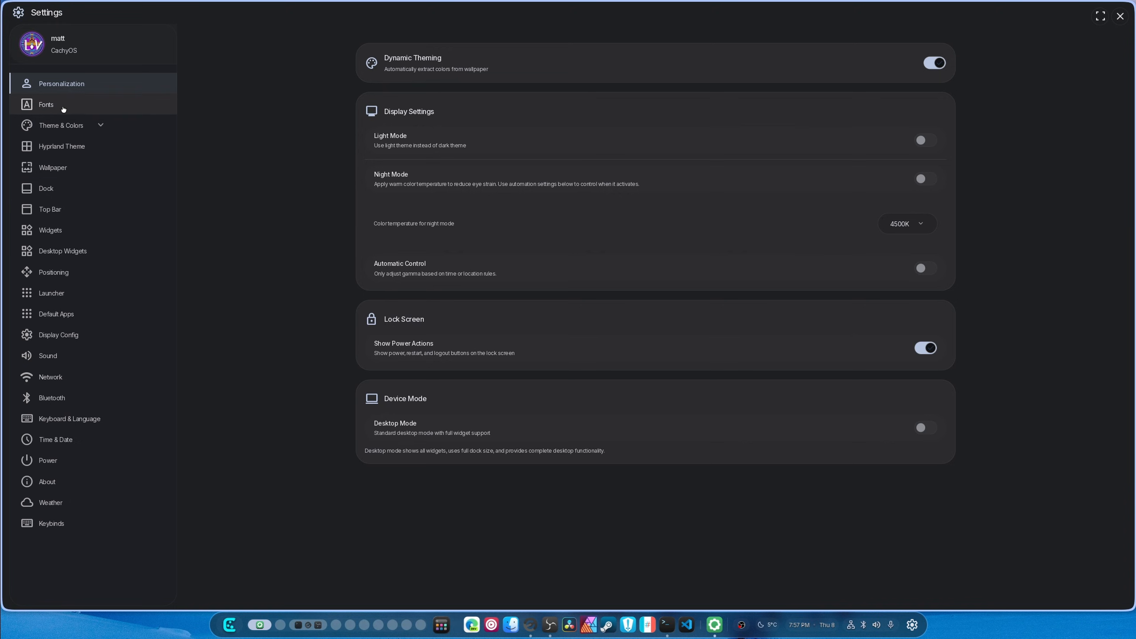
Show the Fonts page and scroll through Font Preview, Notepad Font Settings and Font Rendering
left_click(45, 105)
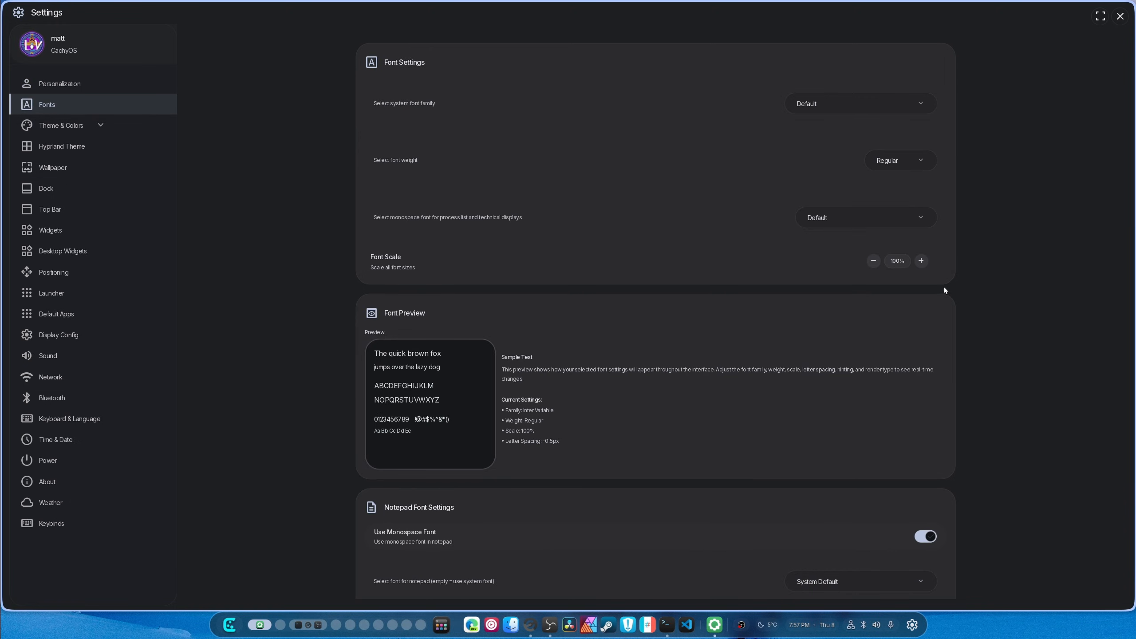
scroll("down", 3)
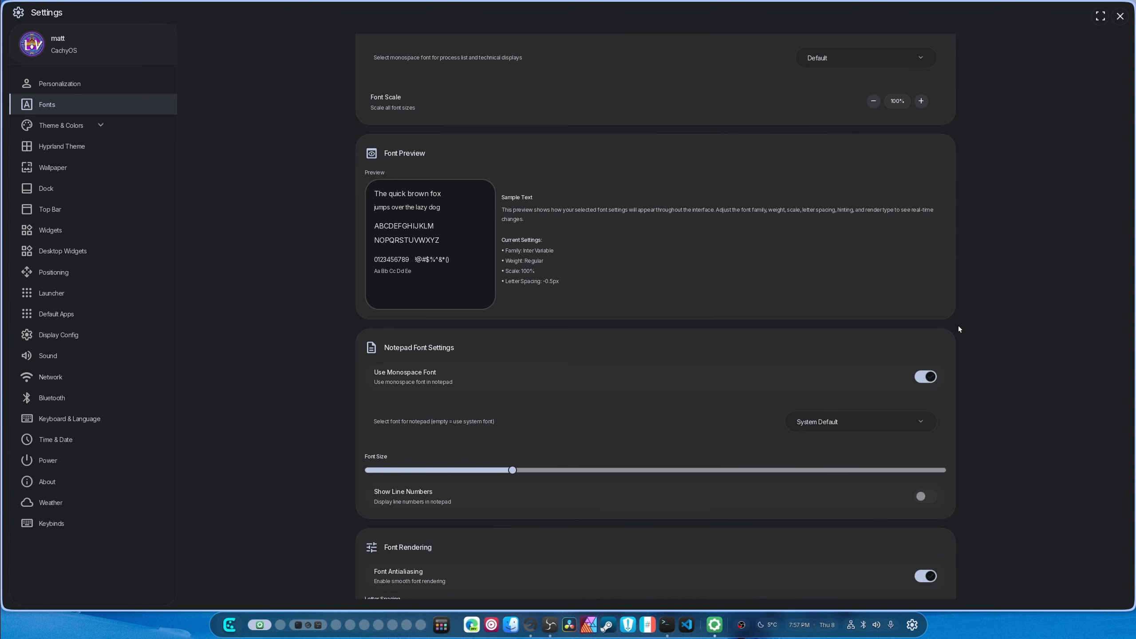
scroll("down", 3)
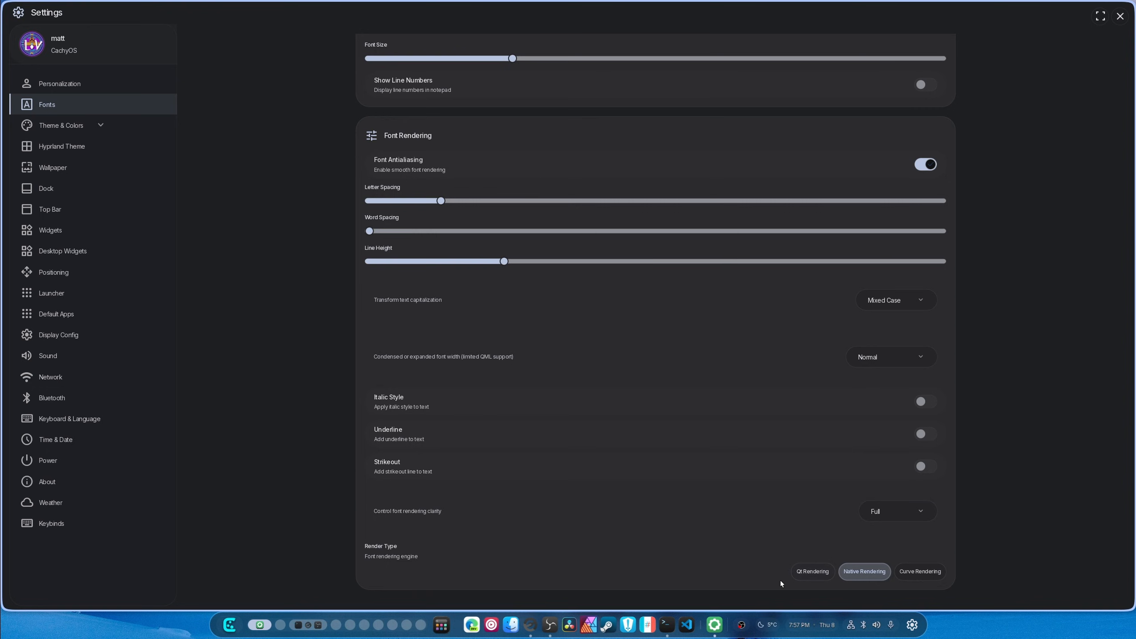
mouse_move(864, 571)
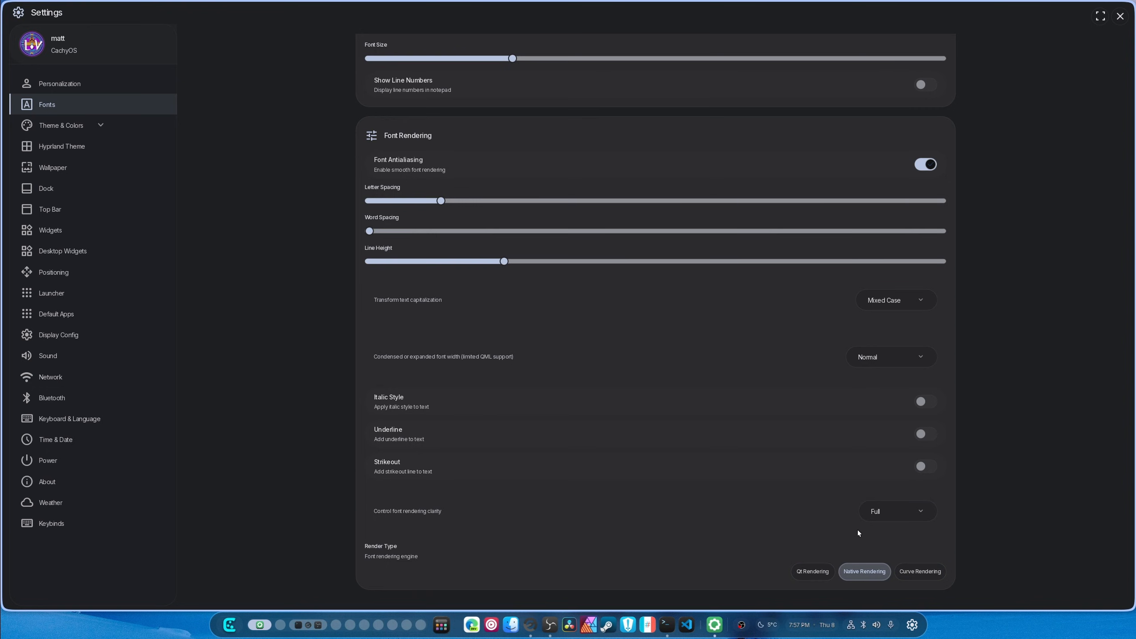
mouse_move(464, 329)
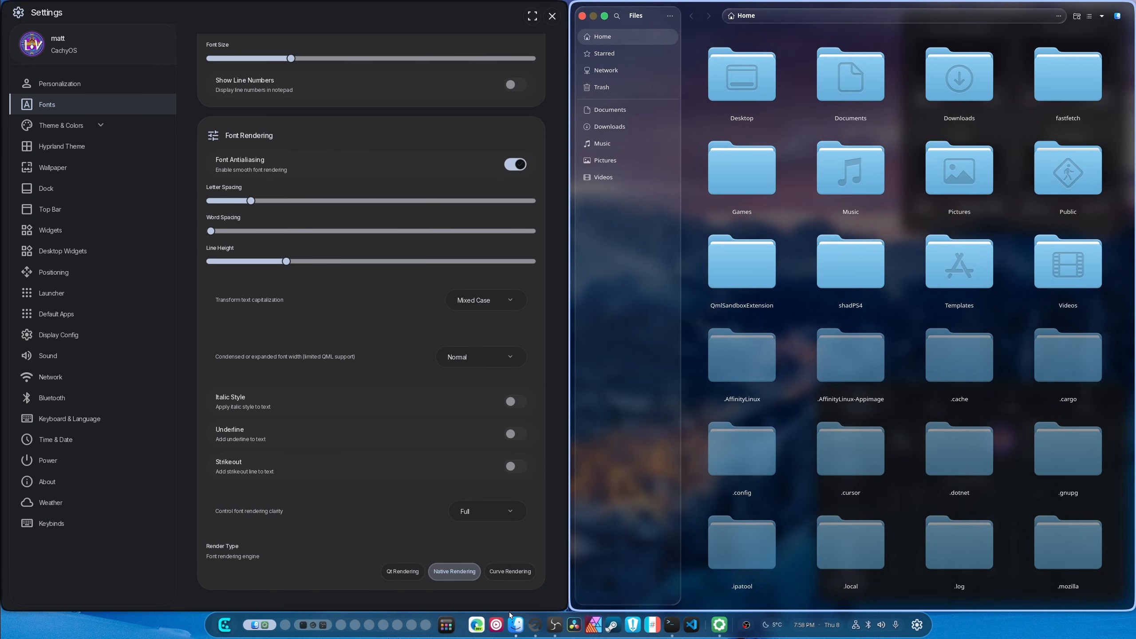
From the Files dock icon menu, expand Move to Workspace to view workspaces 1–10, then dismiss it
right_click(515, 624)
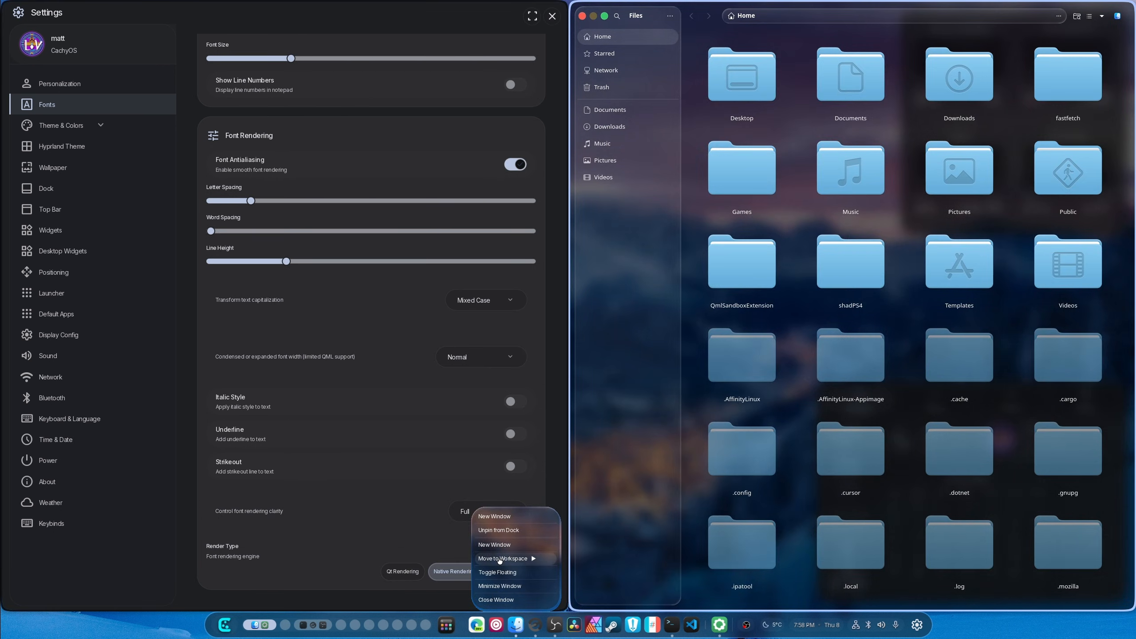
left_click(504, 559)
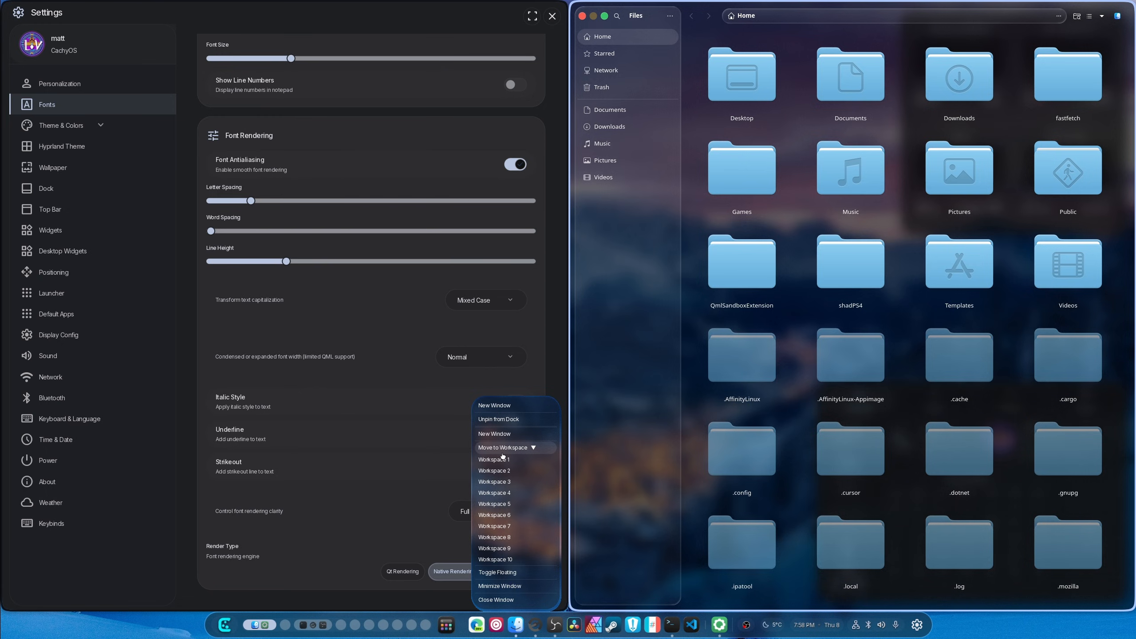
mouse_move(518, 560)
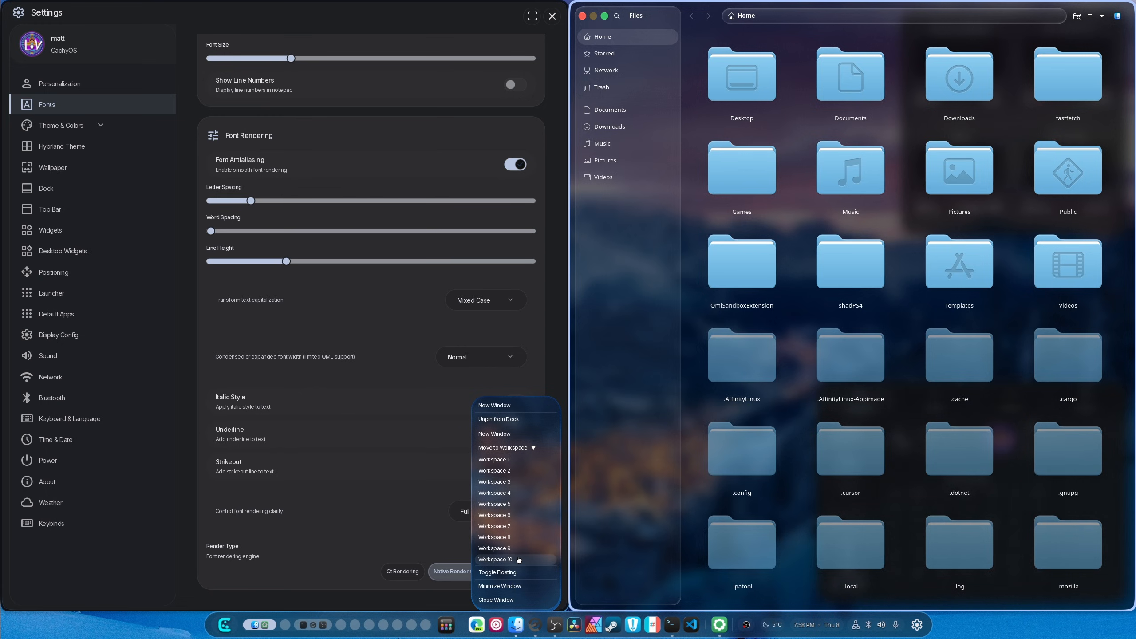
mouse_move(506, 448)
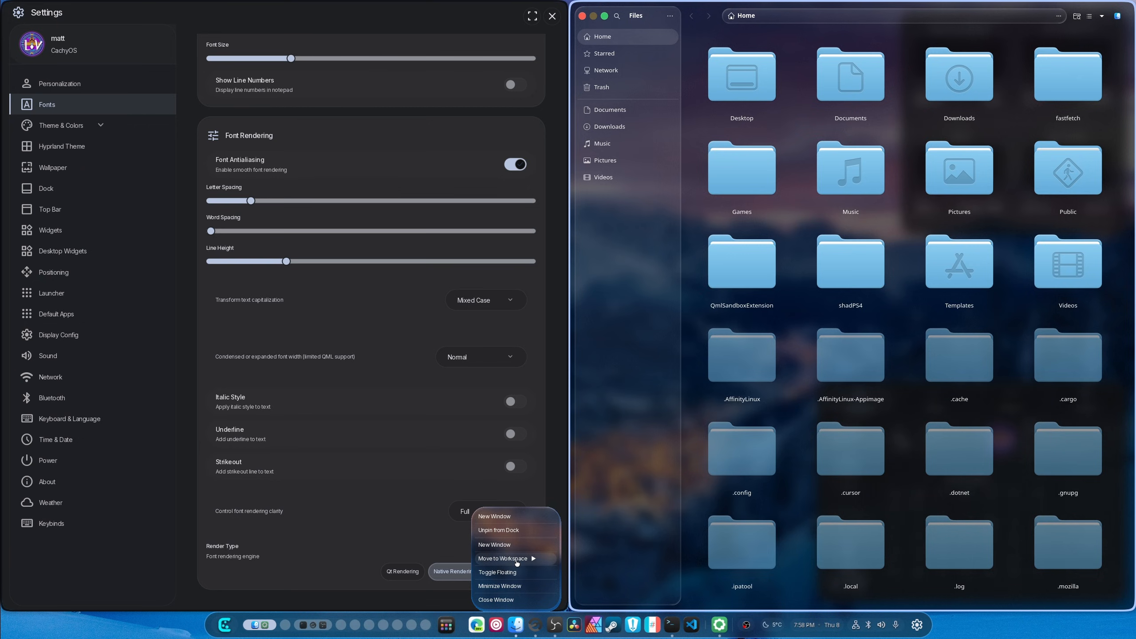
left_click(507, 559)
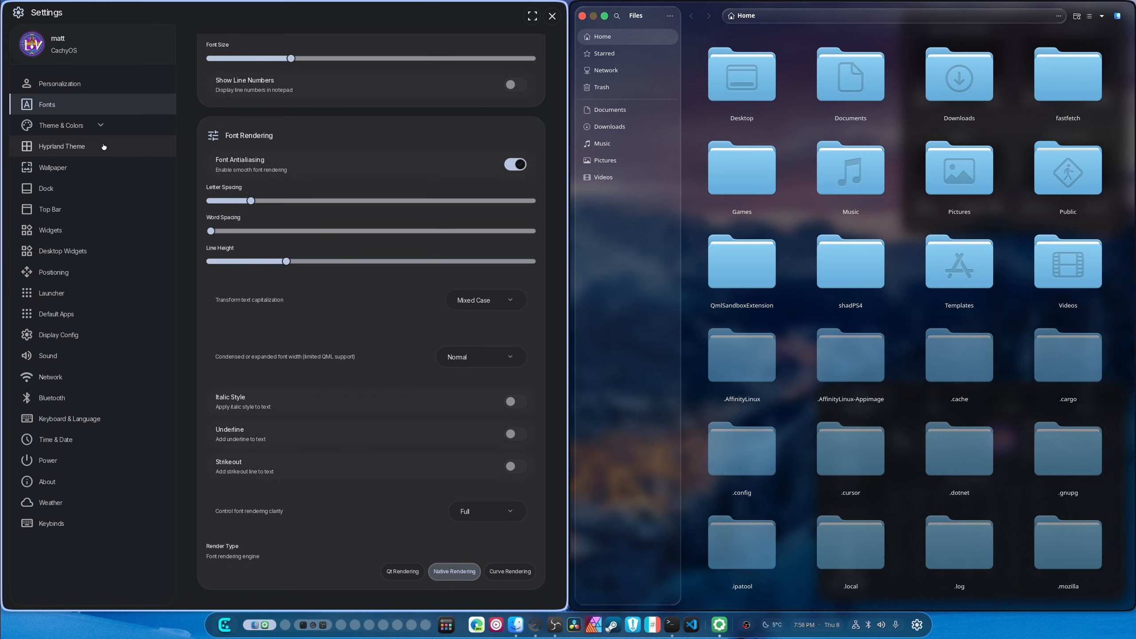
Expand Theme & Colors and show the Colors & Themes page
left_click(61, 125)
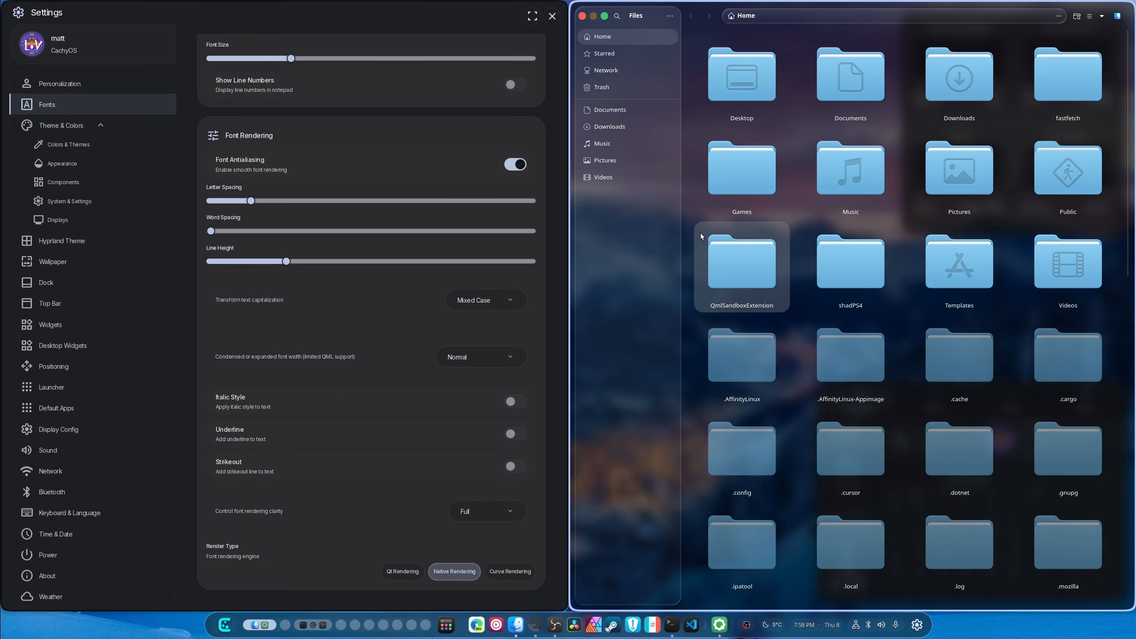
left_click(532, 15)
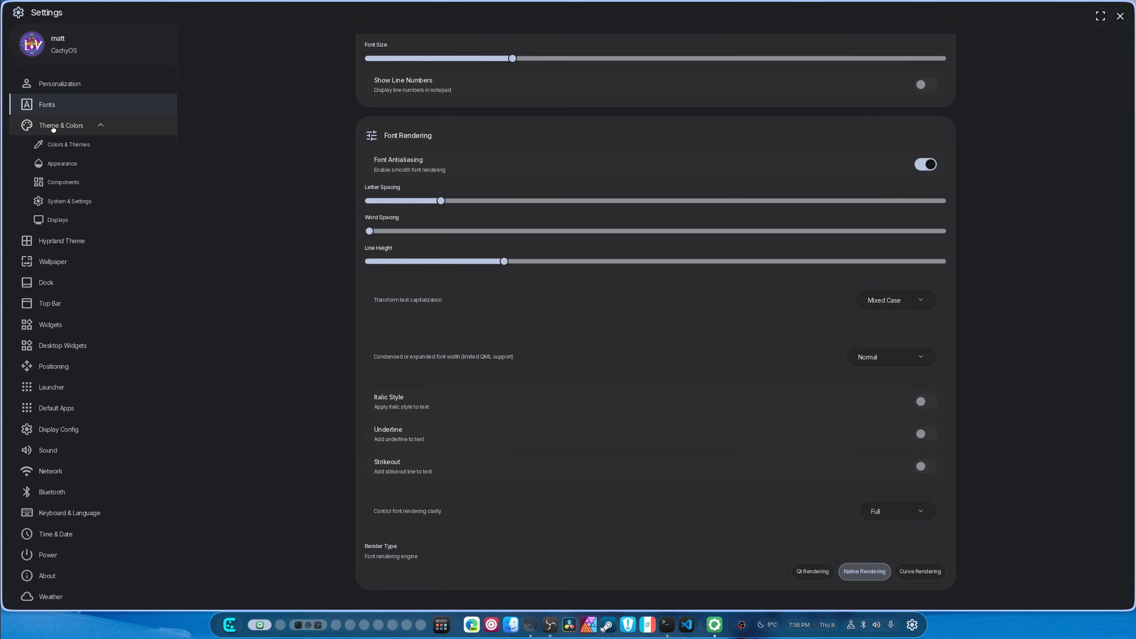
left_click(68, 144)
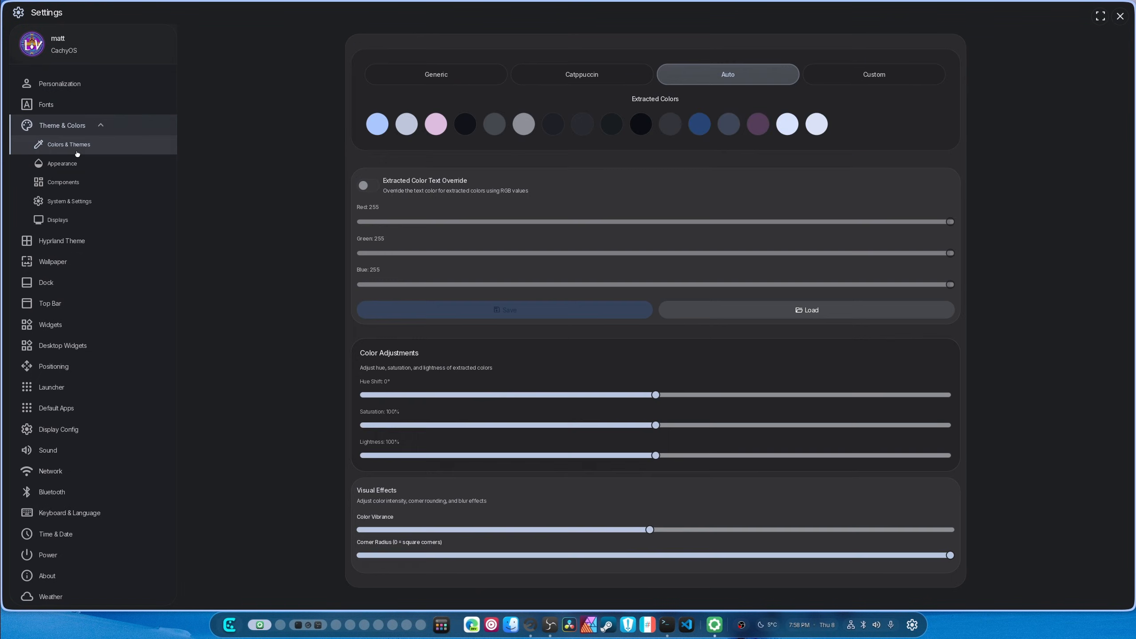
mouse_move(803, 195)
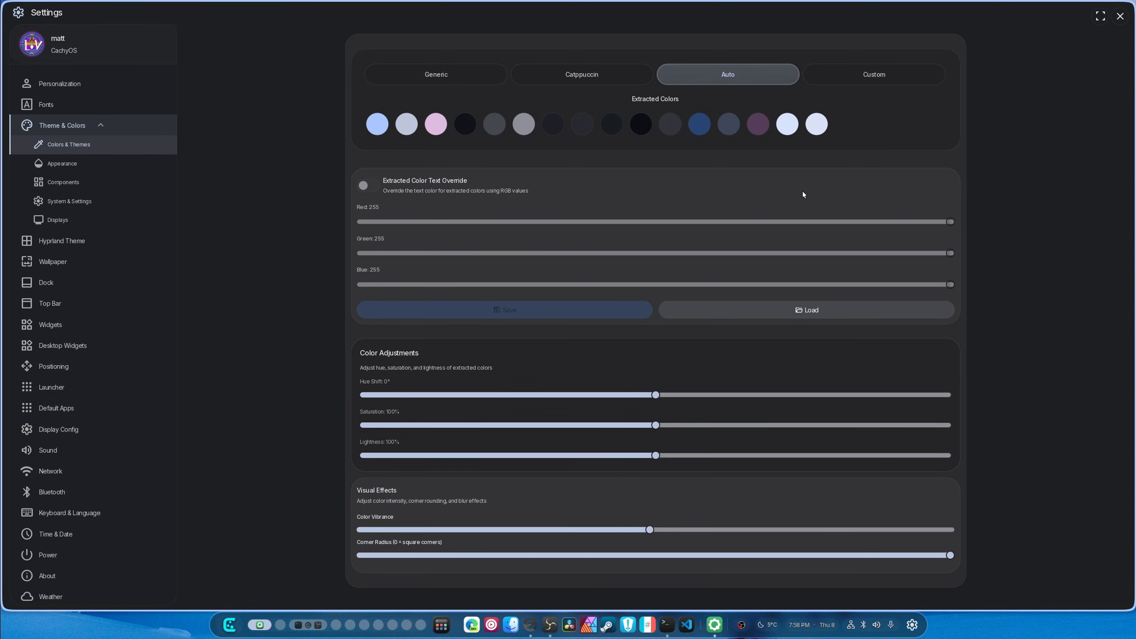
mouse_move(960, 306)
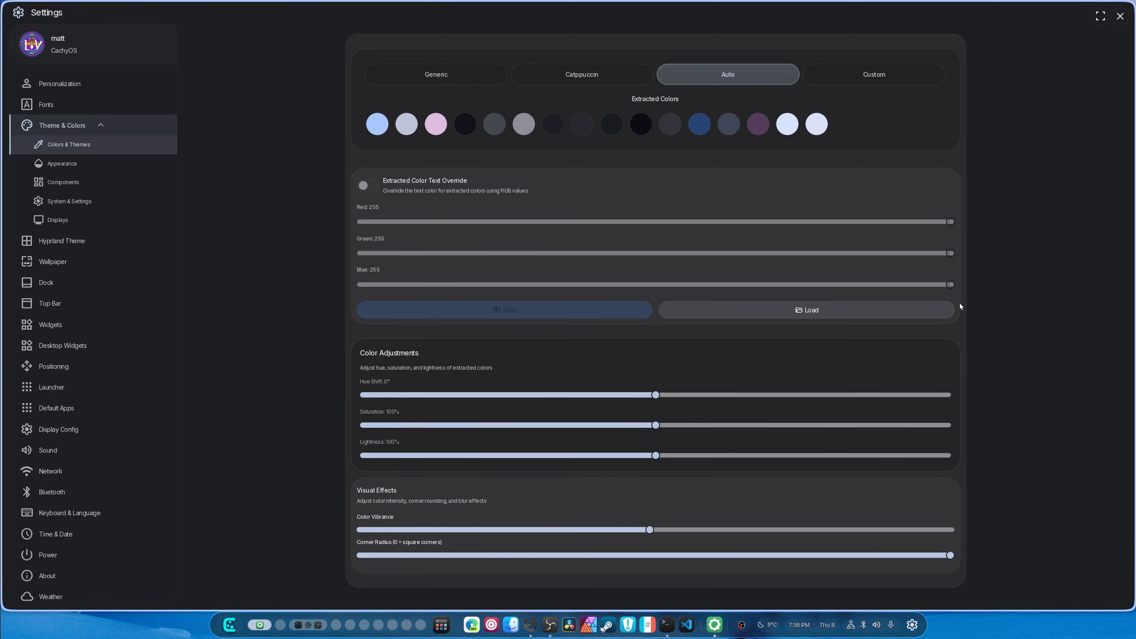
mouse_move(582, 73)
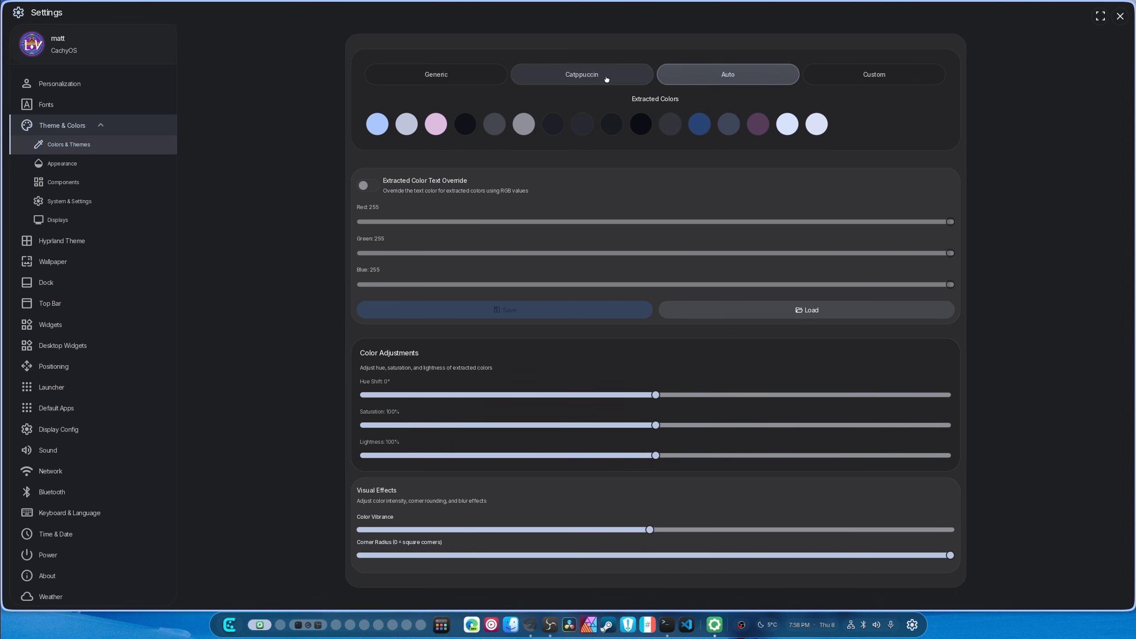
Preview the Catppuccin and Custom color themes, then return to wallpaper-based Auto colors
left_click(581, 74)
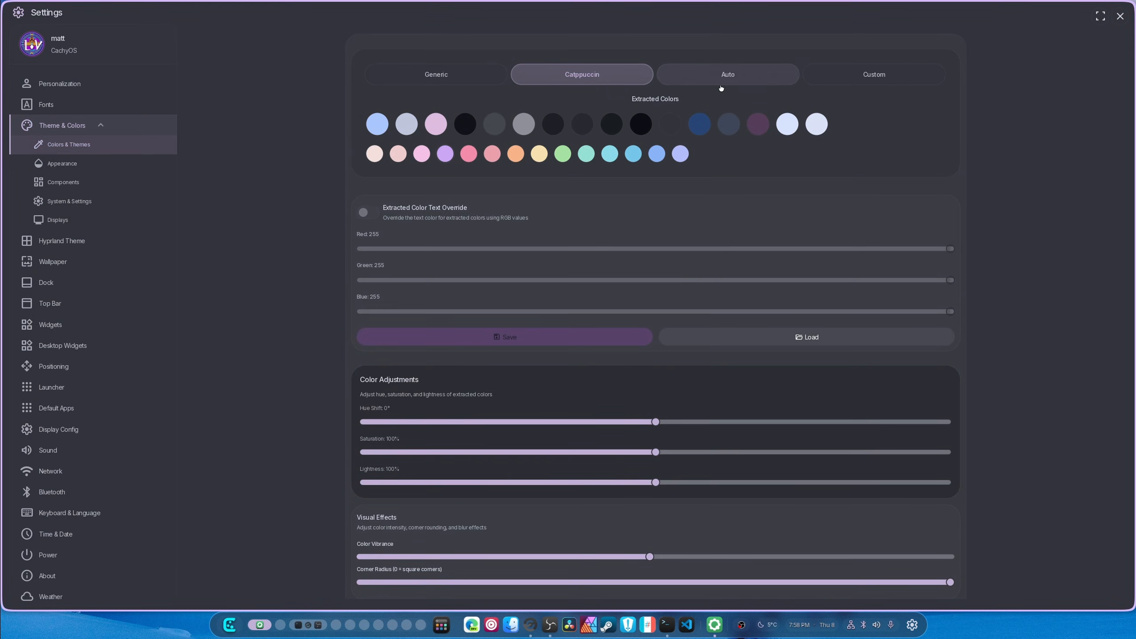
left_click(874, 73)
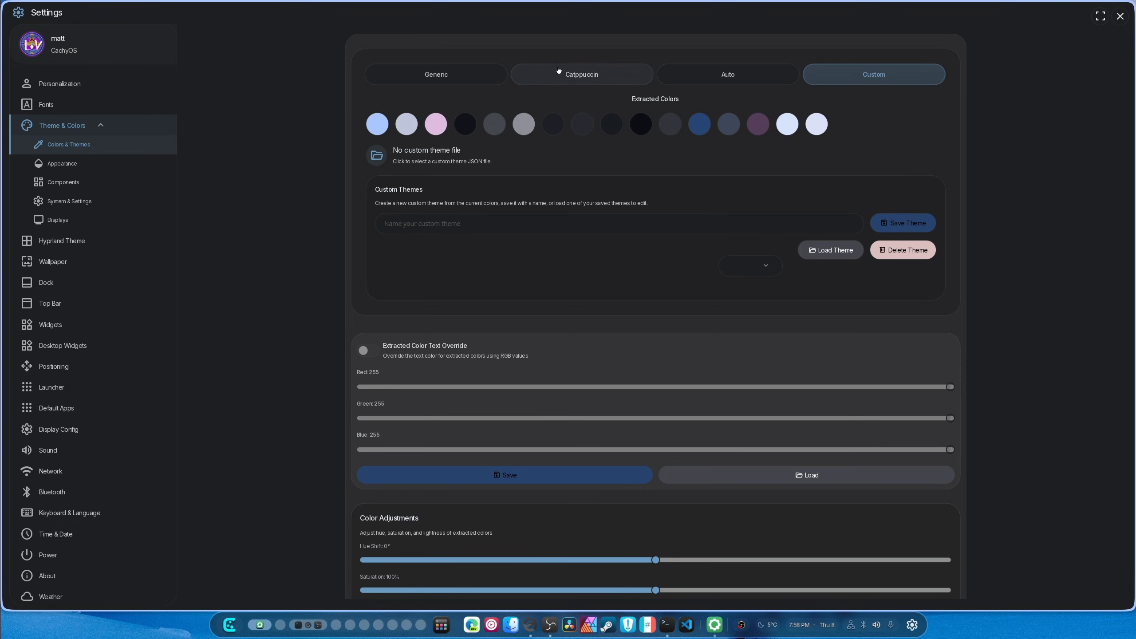
left_click(581, 74)
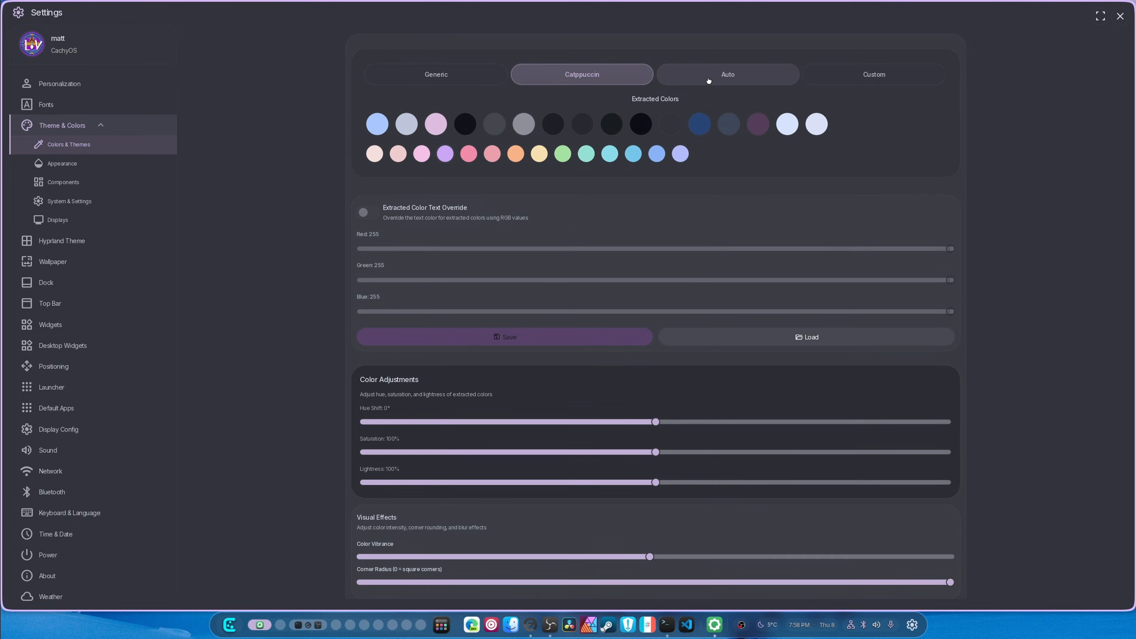
left_click(62, 163)
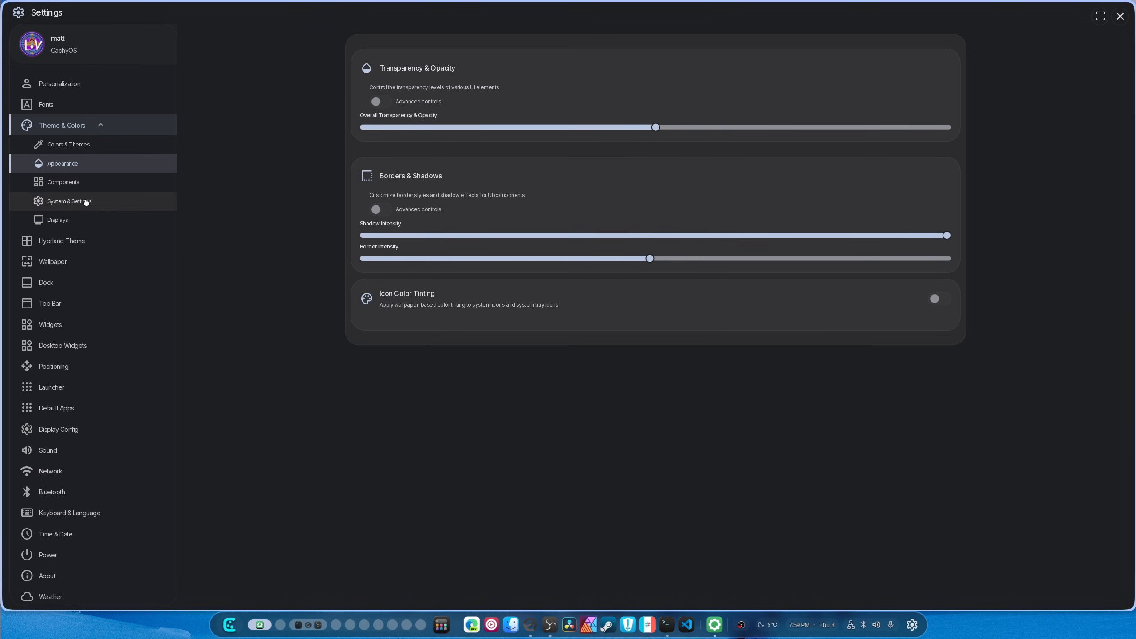
Browse the System & Settings and Displays pages, then show Hyprland Theme border colors and blur settings
left_click(69, 201)
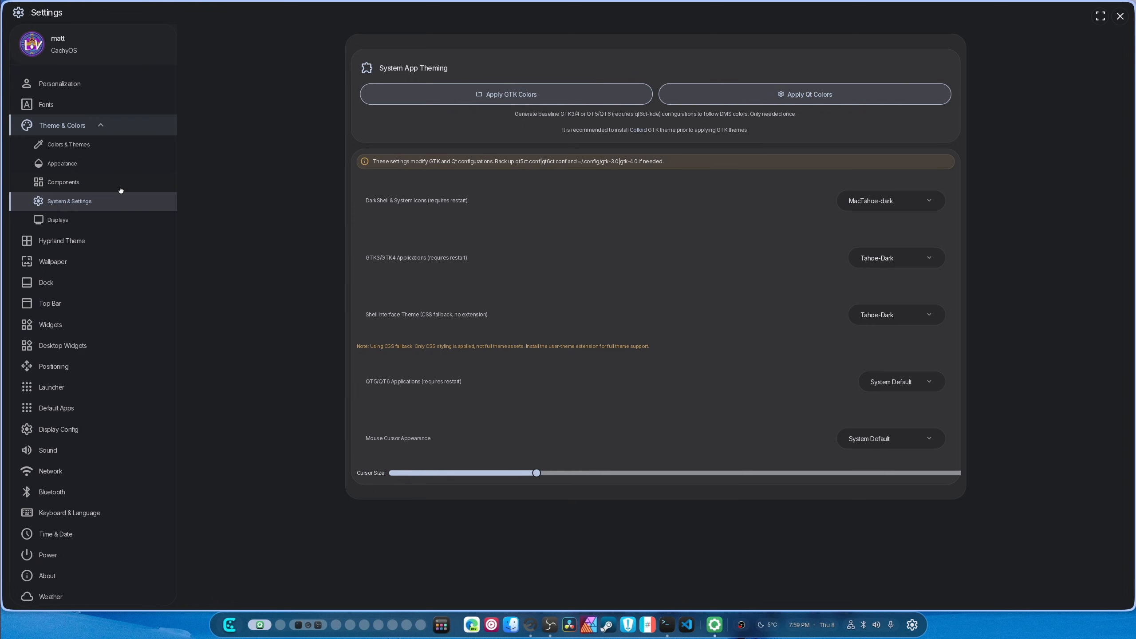
left_click(57, 219)
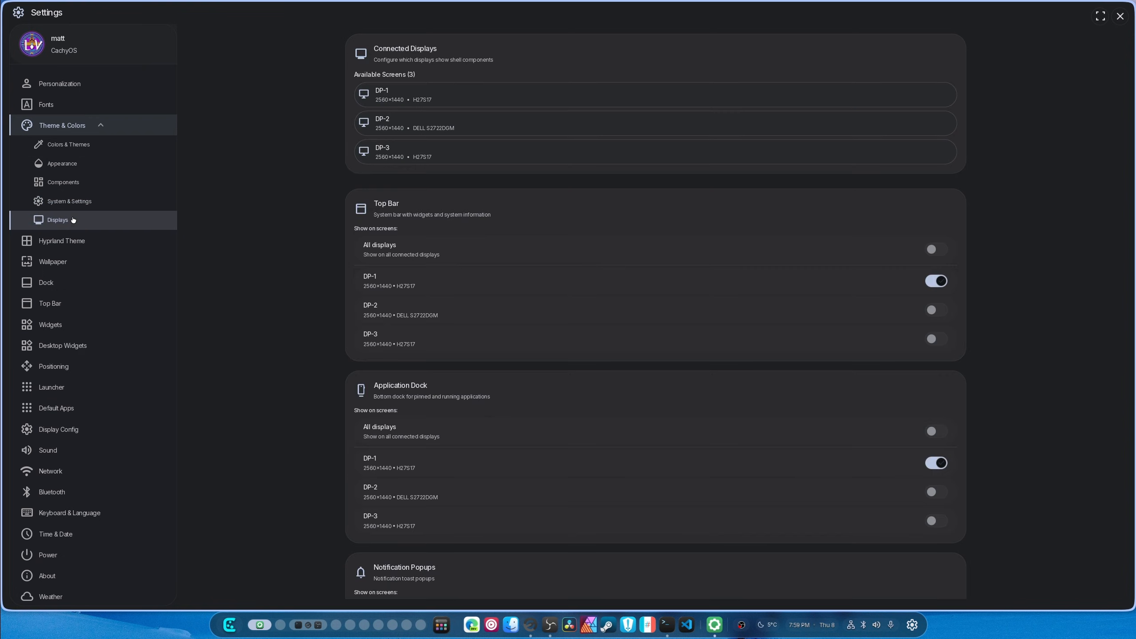
scroll("down", 3)
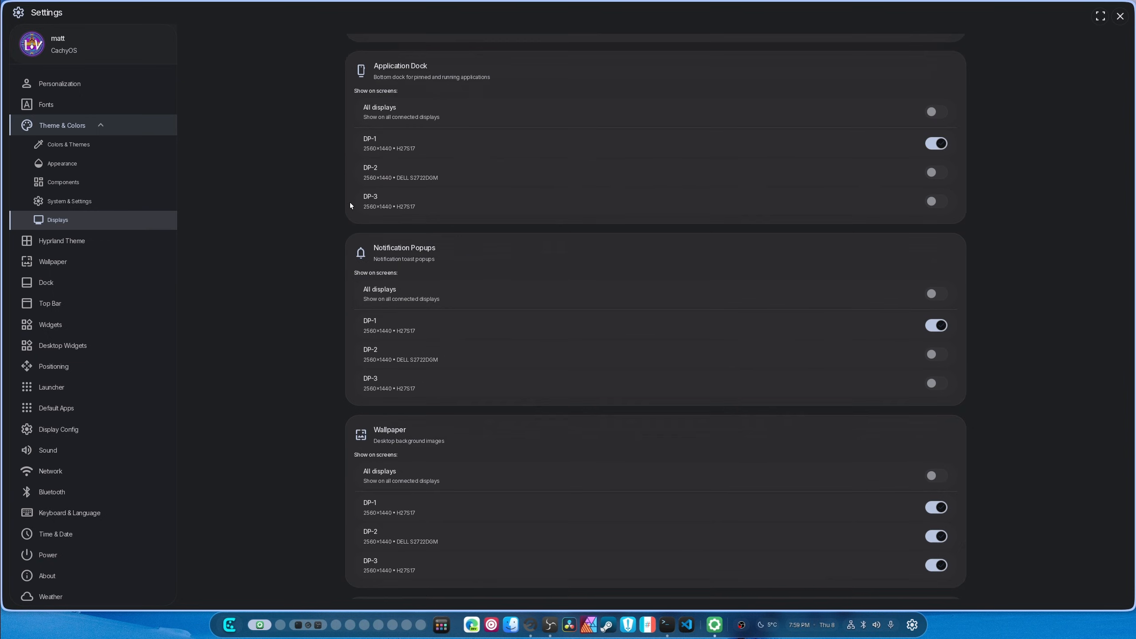
scroll("down", 3)
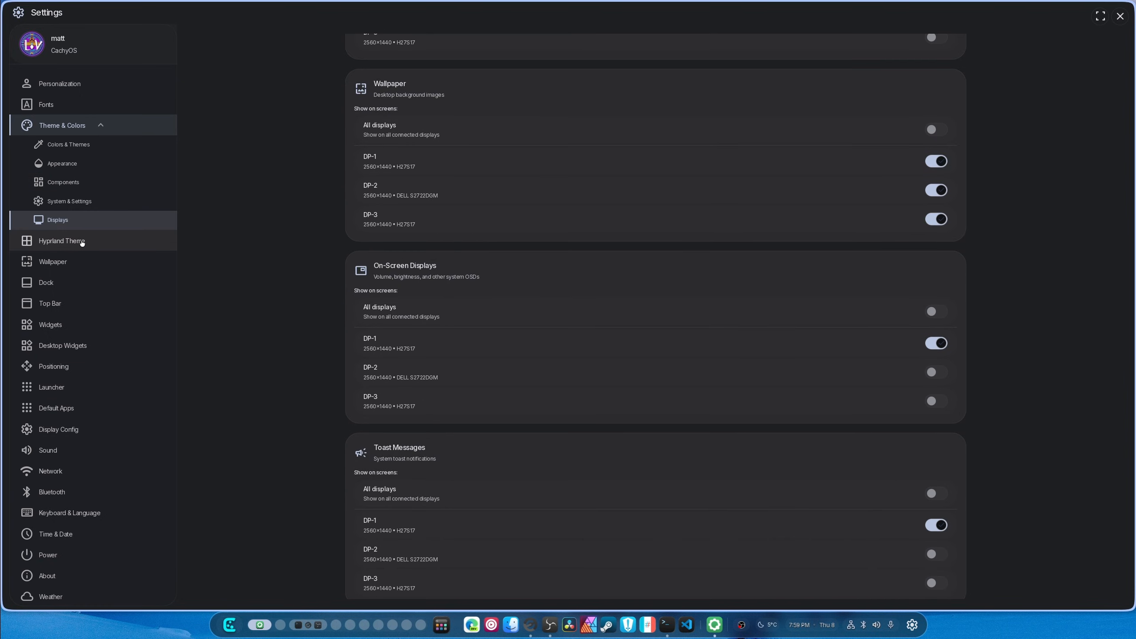
left_click(61, 240)
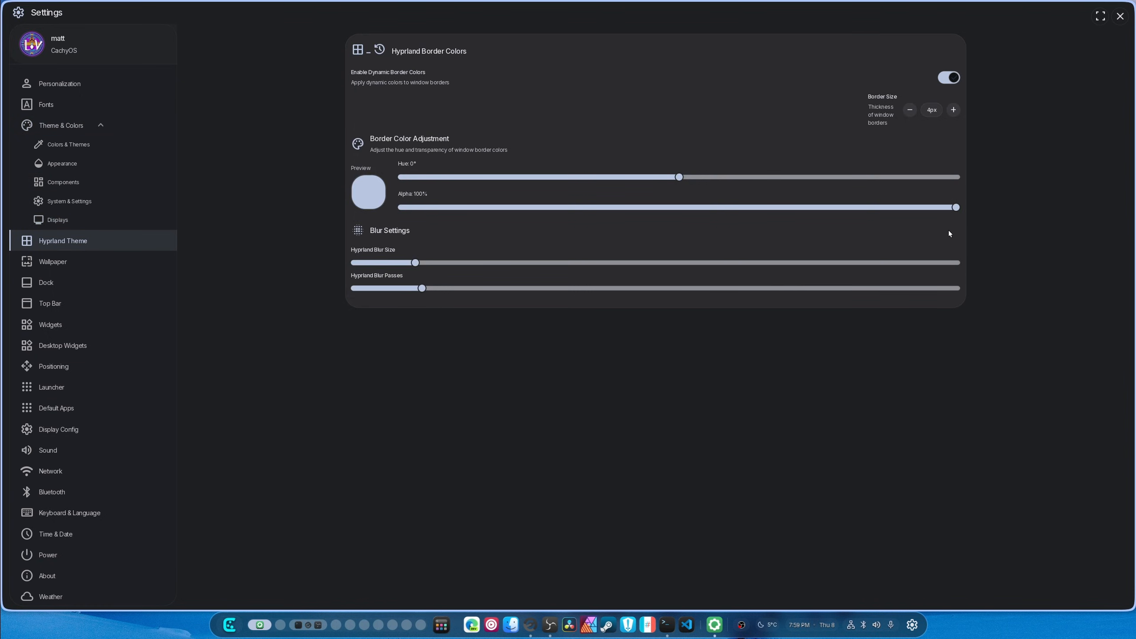
mouse_move(432, 406)
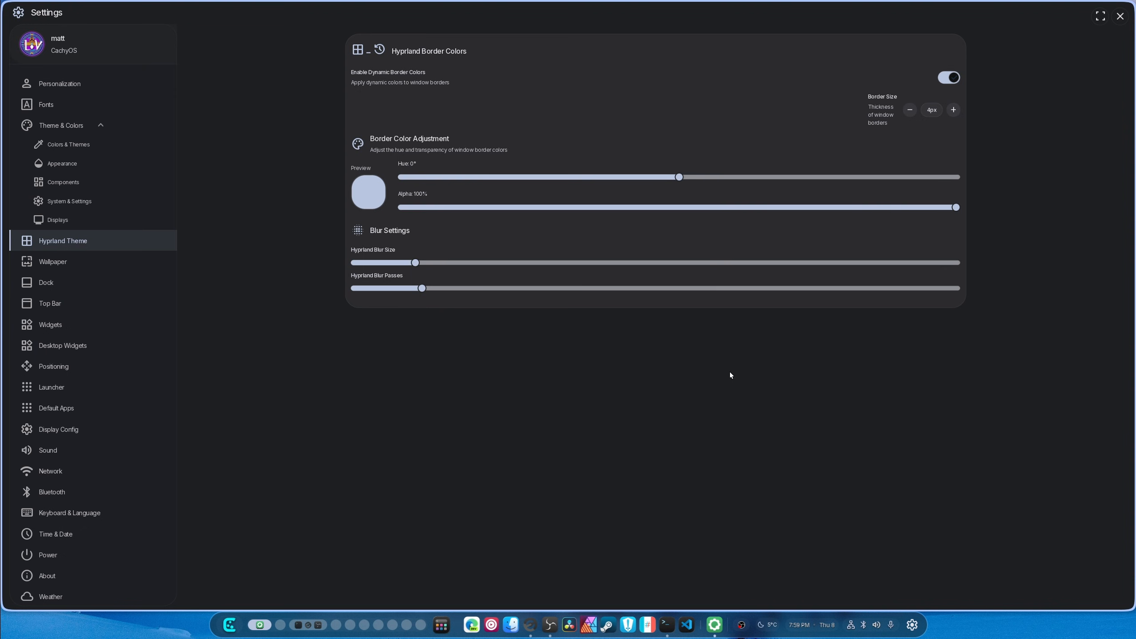
mouse_move(65, 252)
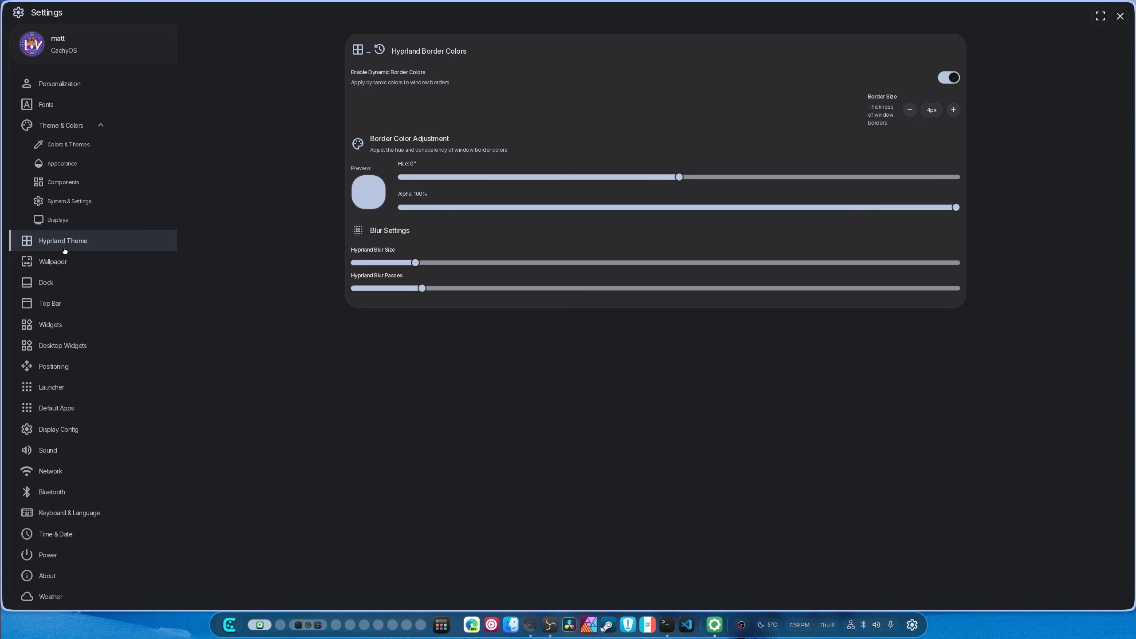
Show the Wallpaper page with per-monitor wallpapers, the current wallpaper and the Bing gallery
left_click(53, 262)
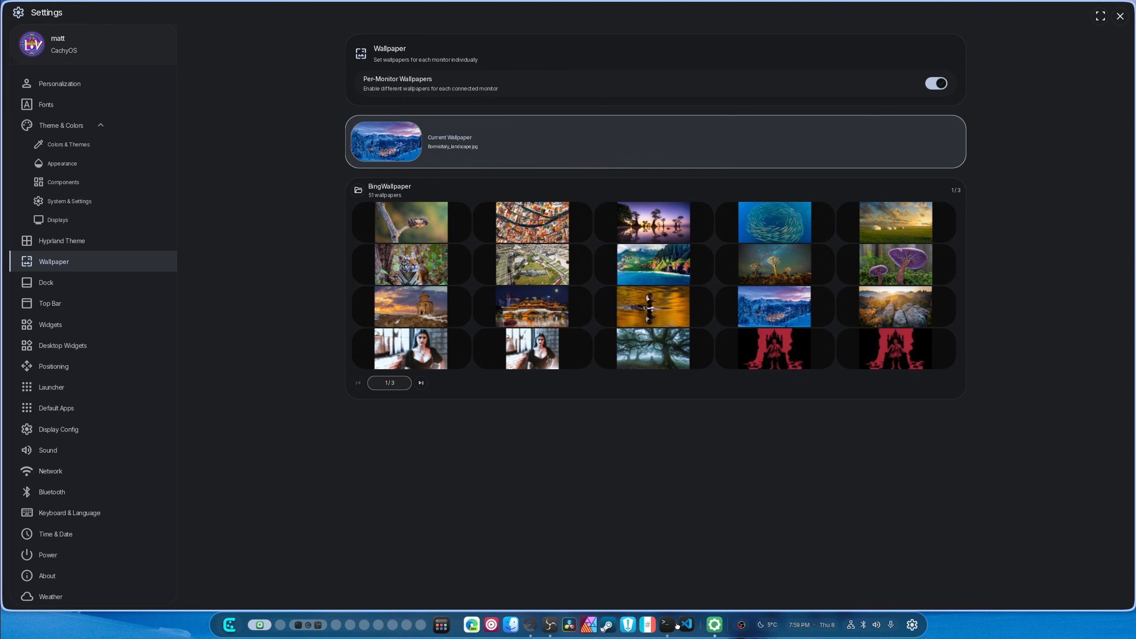
mouse_move(434, 620)
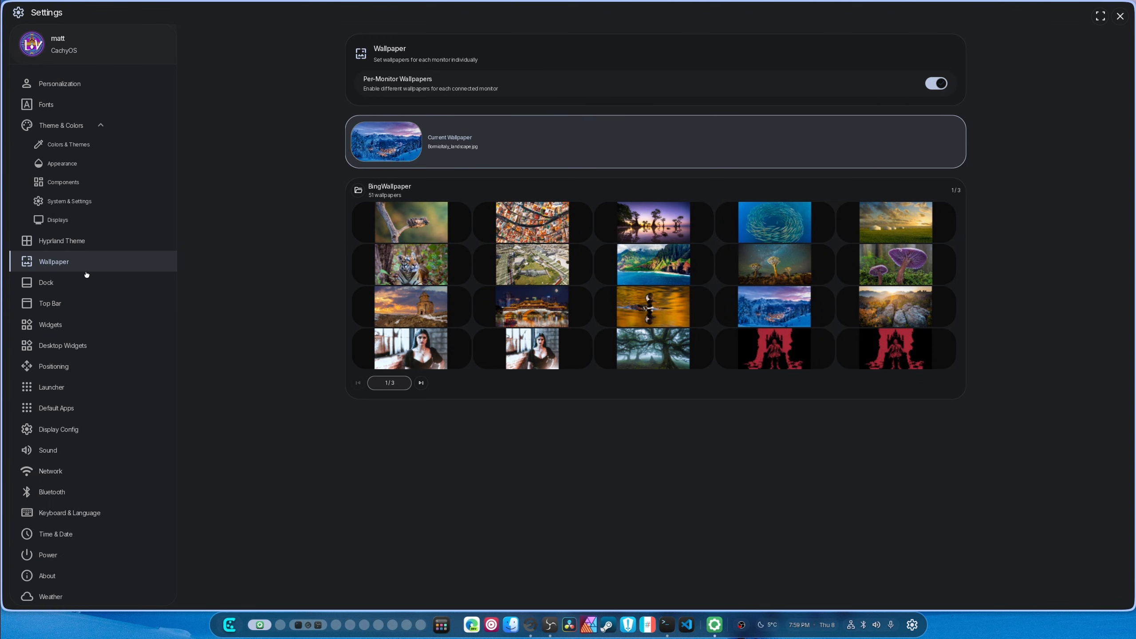
Review the Dock toggles and left/right widget lists, then switch to the Top Bar page
left_click(45, 283)
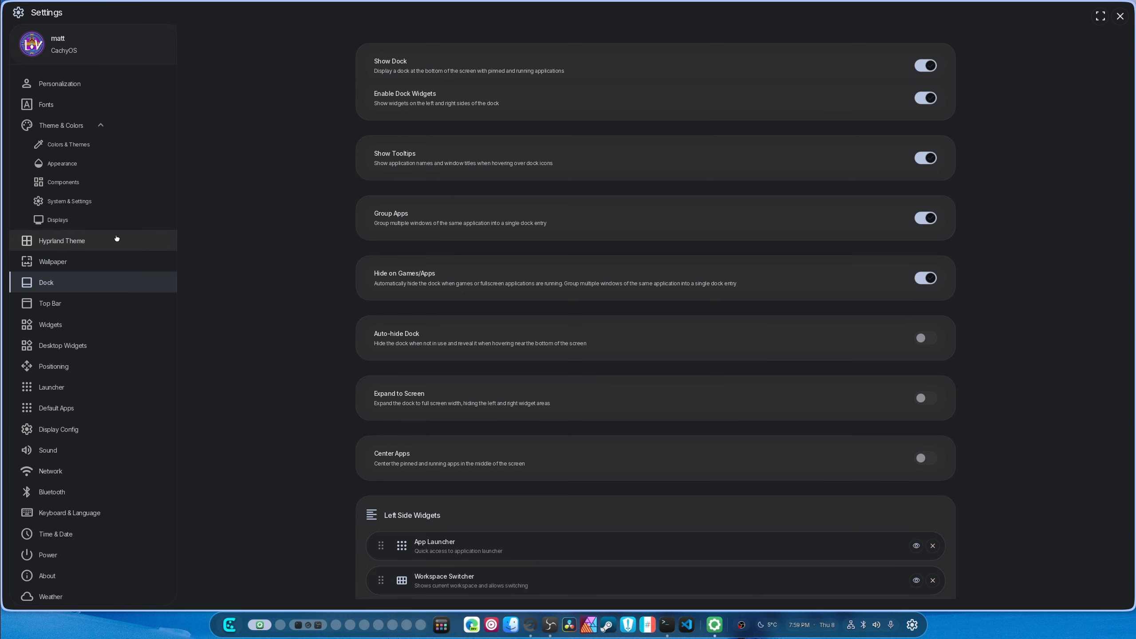
scroll("down", 3)
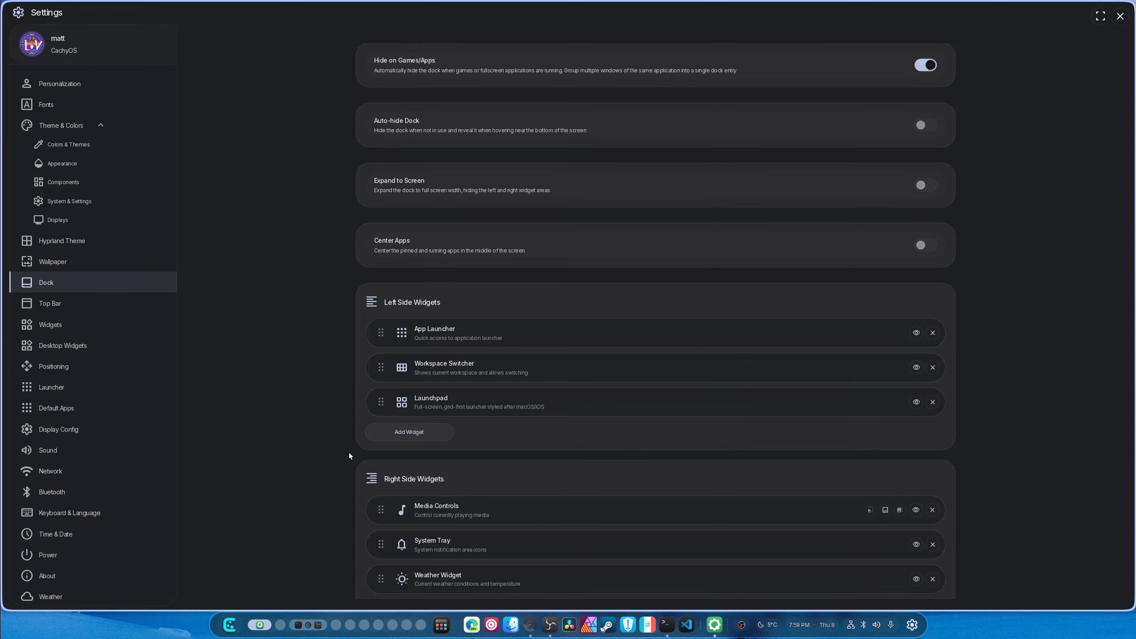
scroll("down", 3)
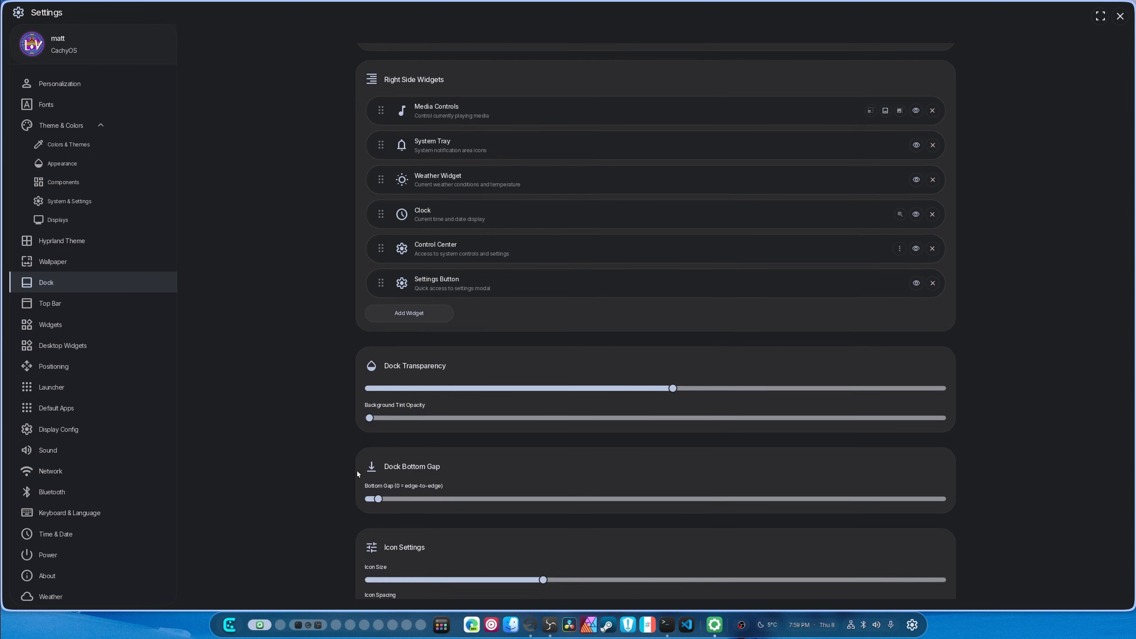
scroll("up", 3)
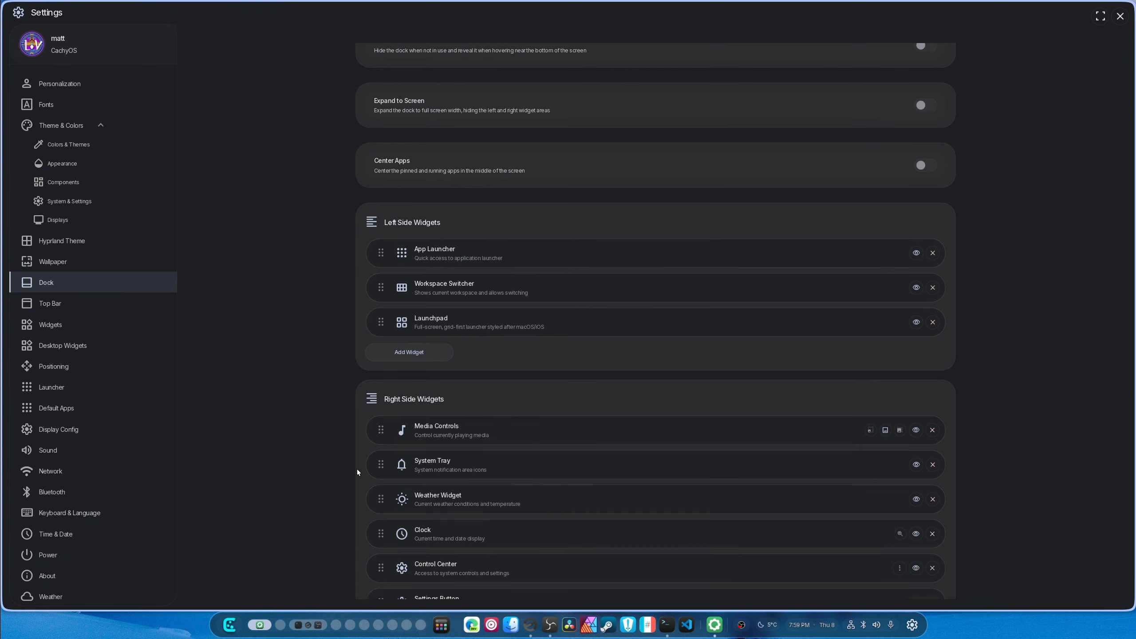
scroll("down", 3)
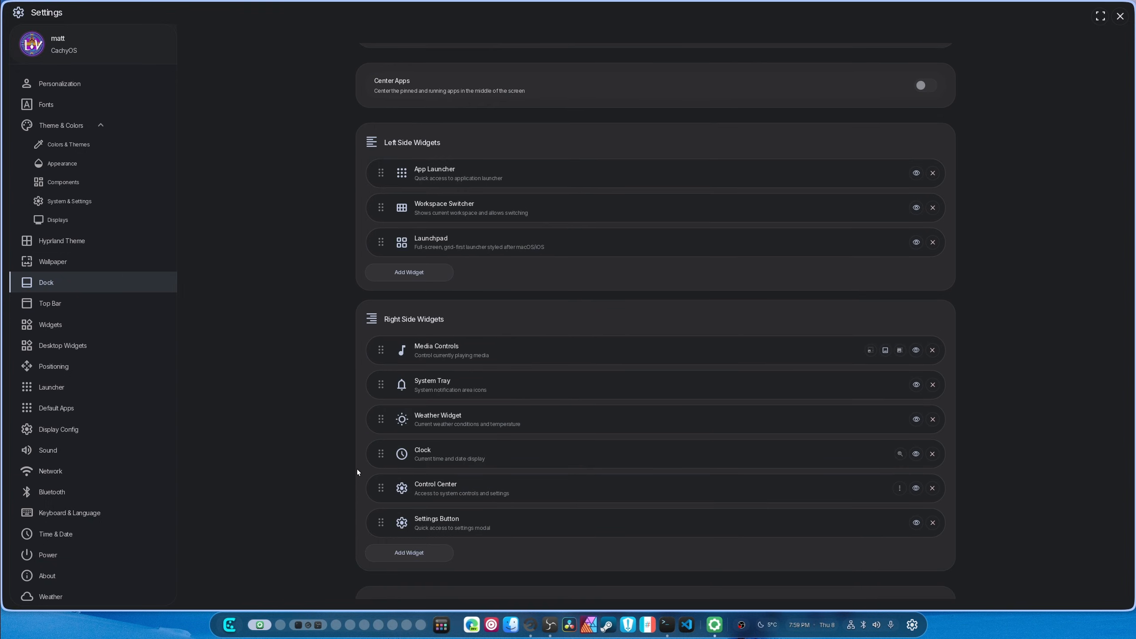
mouse_move(527, 420)
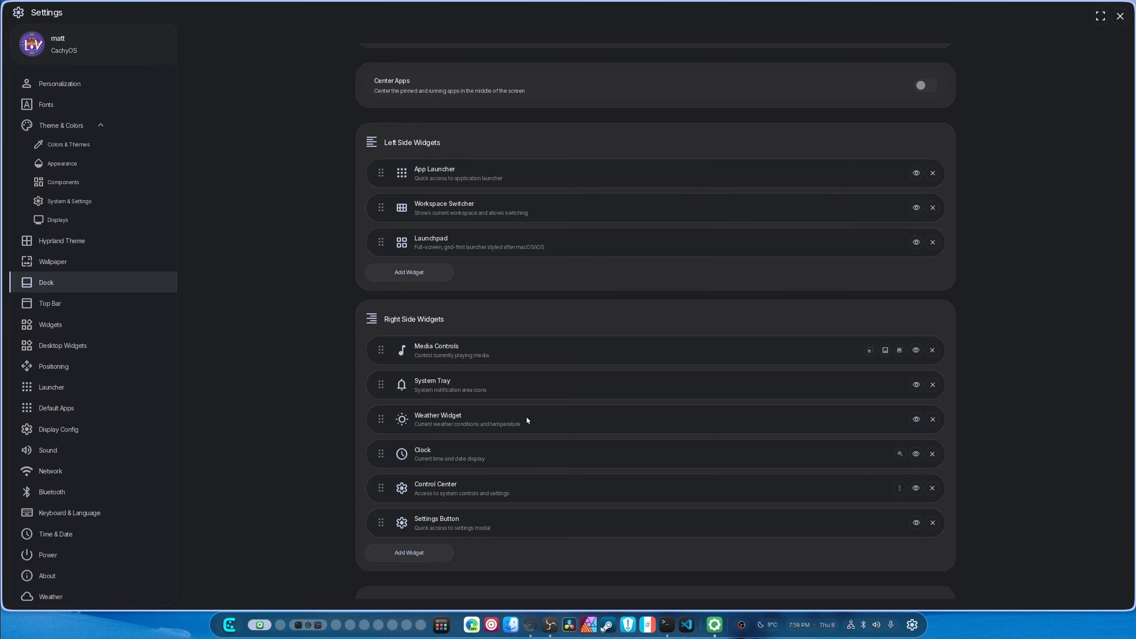
mouse_move(471, 548)
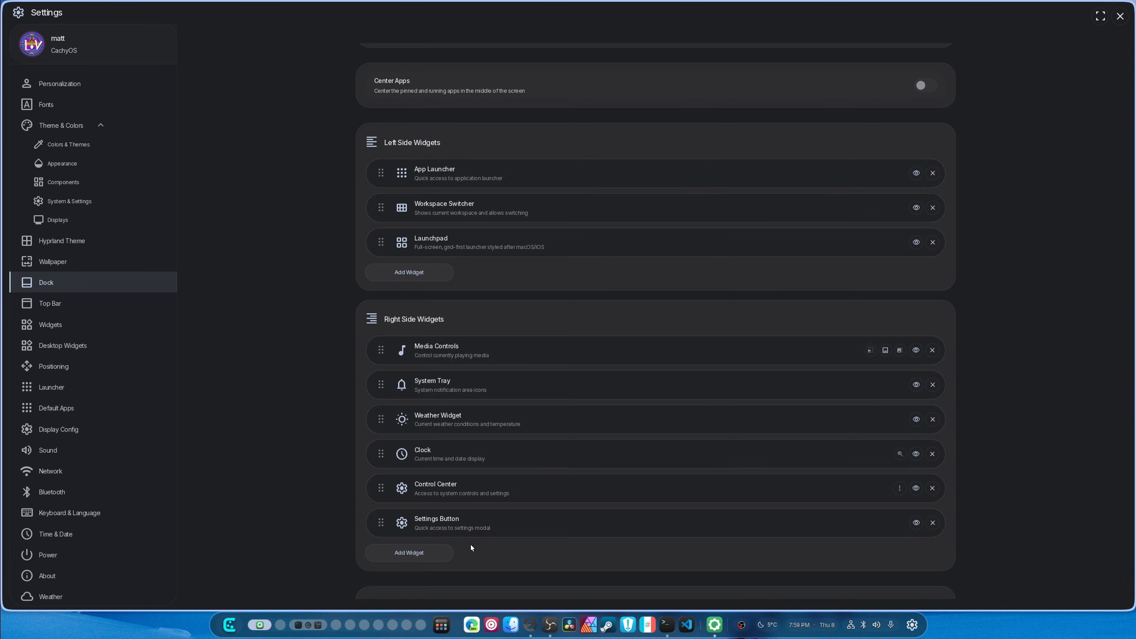
left_click(50, 303)
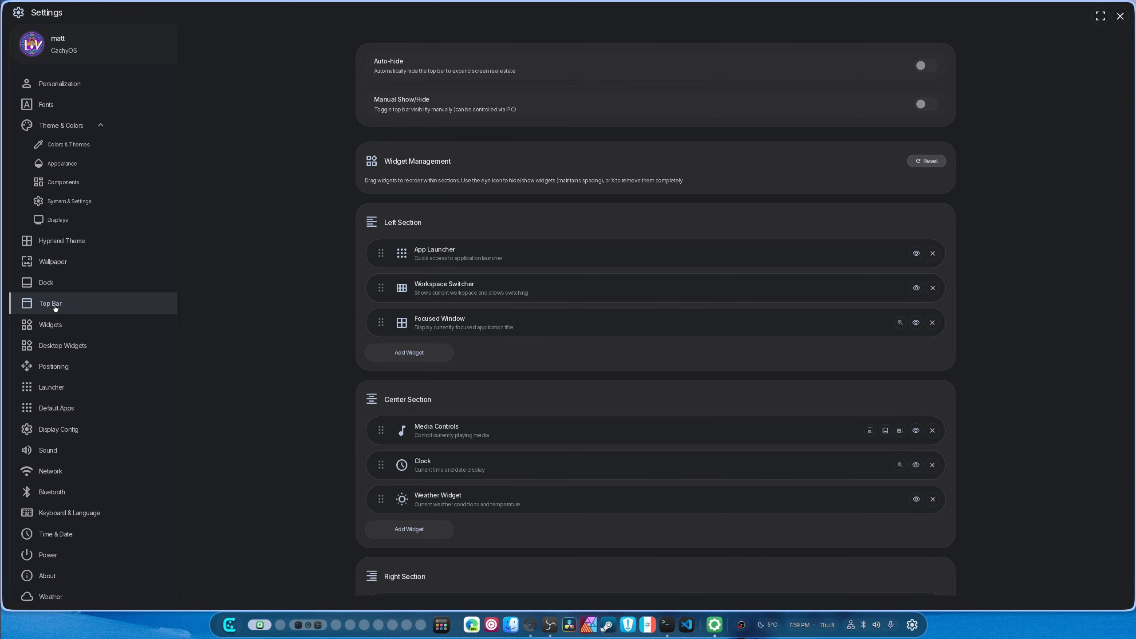
Show the Widgets page, then the Desktop Widgets page
left_click(51, 324)
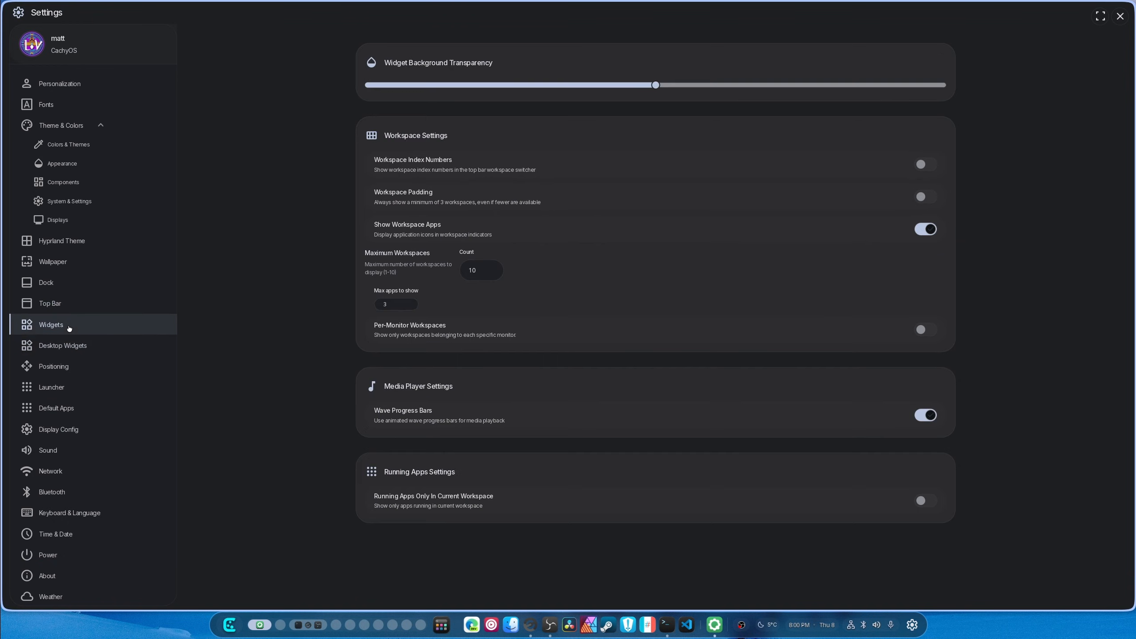
left_click(62, 345)
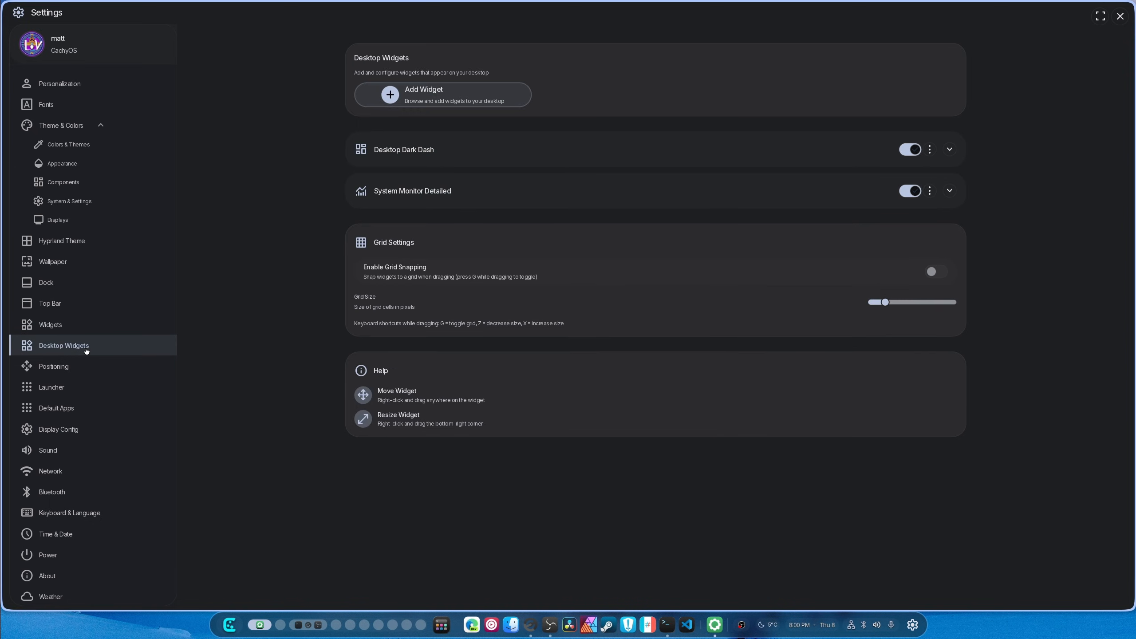
mouse_move(496, 142)
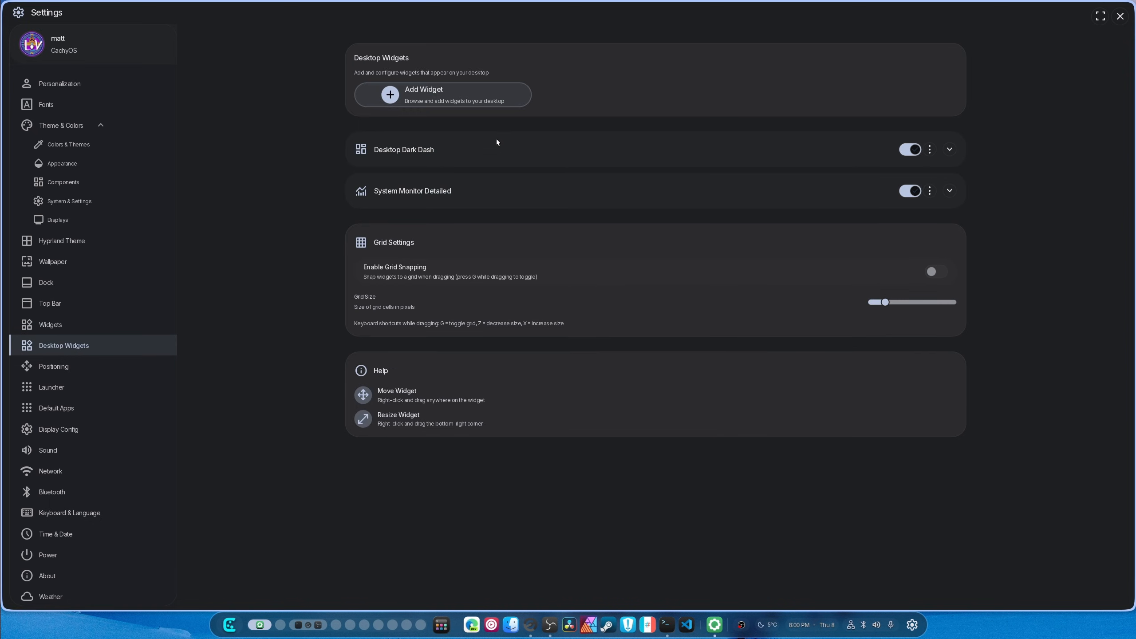
left_click(442, 94)
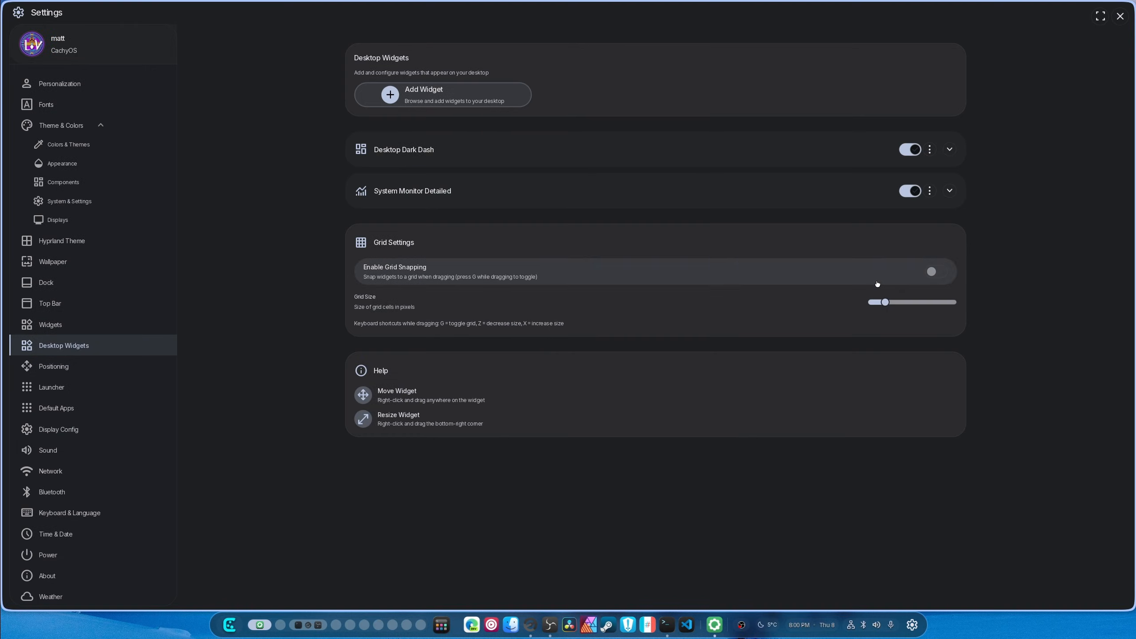
Expand and collapse the Desktop Dark Dash and System Monitor Detailed widget options
left_click(949, 149)
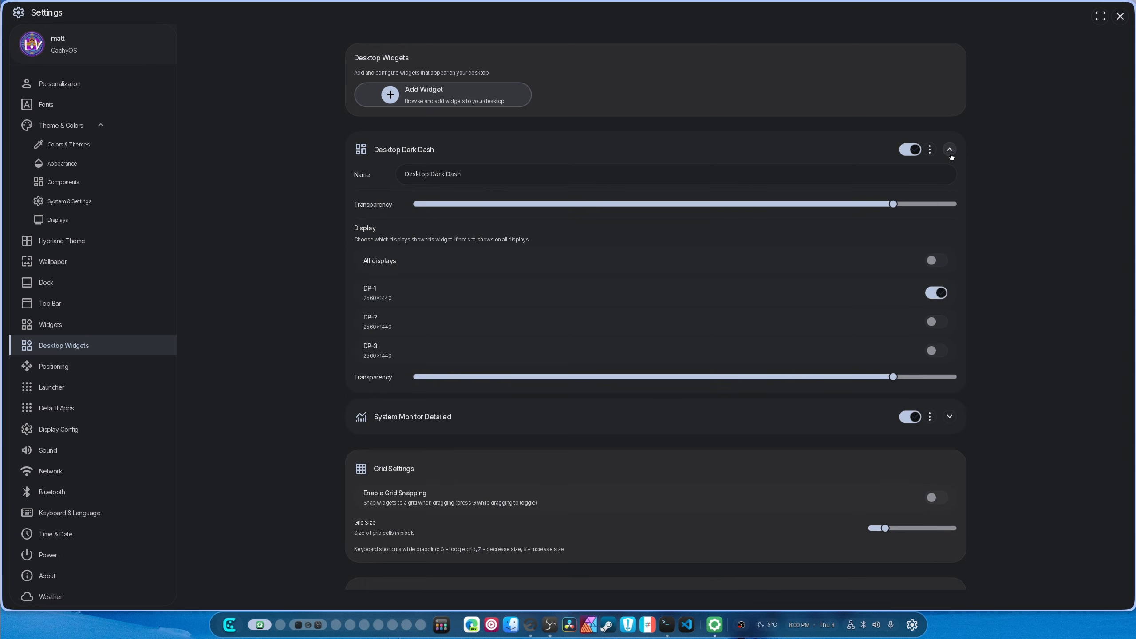
mouse_move(793, 330)
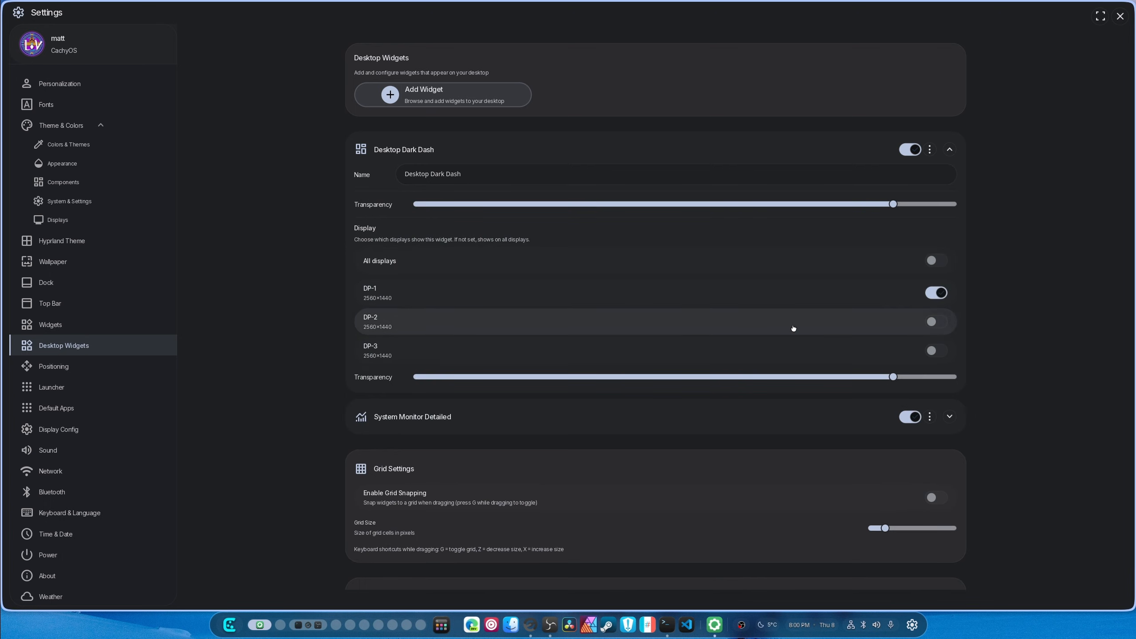
left_click(949, 149)
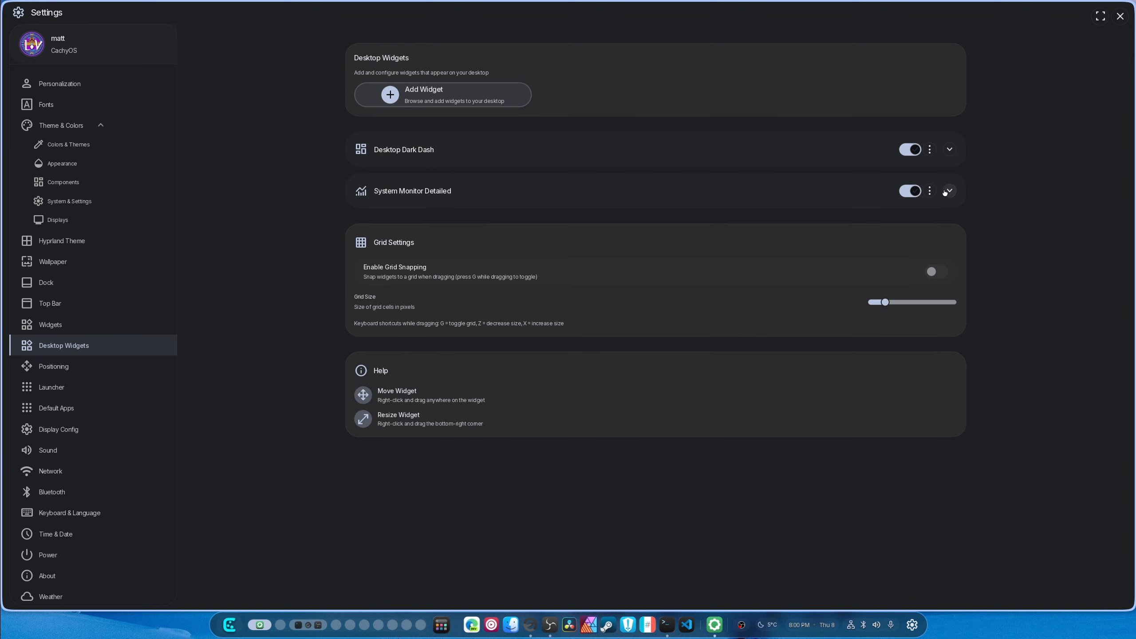
left_click(948, 190)
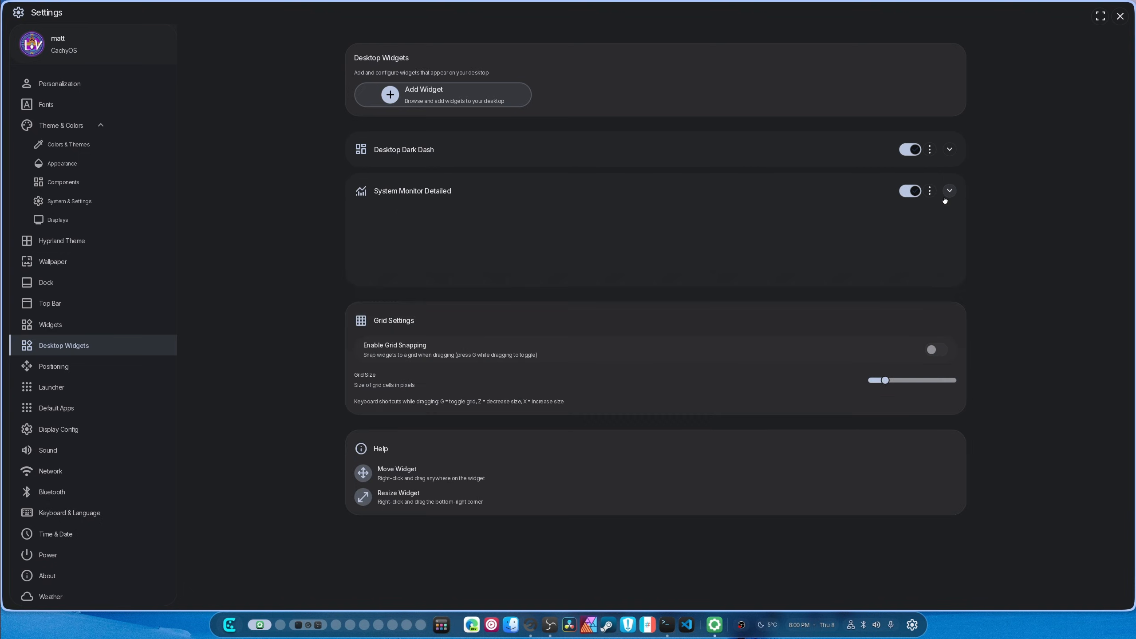
left_click(950, 191)
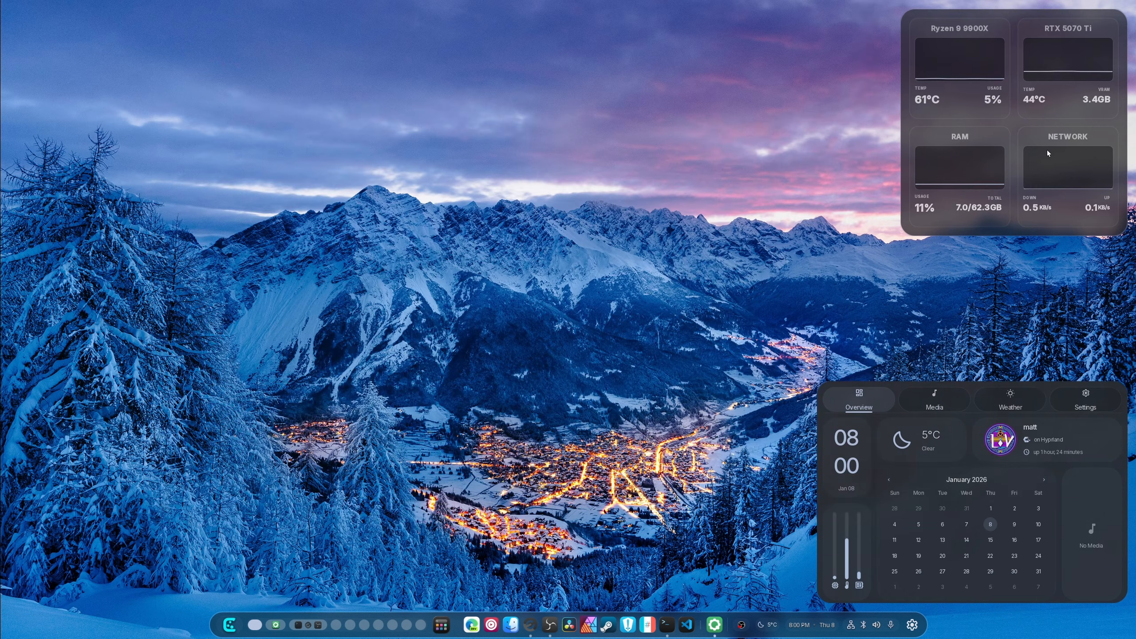
mouse_move(1078, 203)
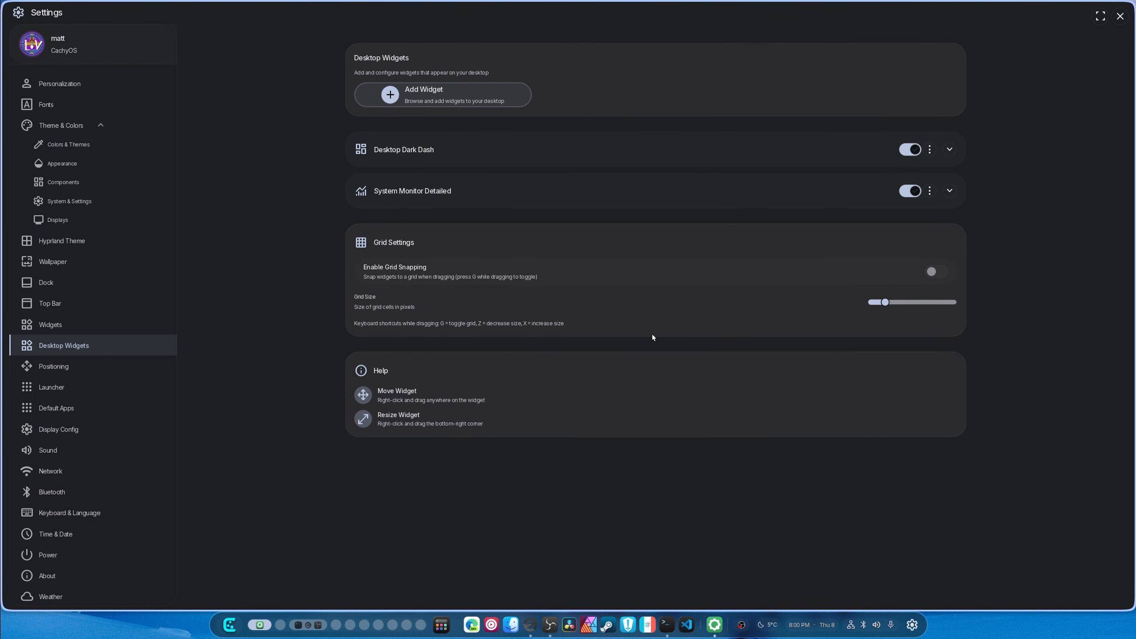
mouse_move(480, 550)
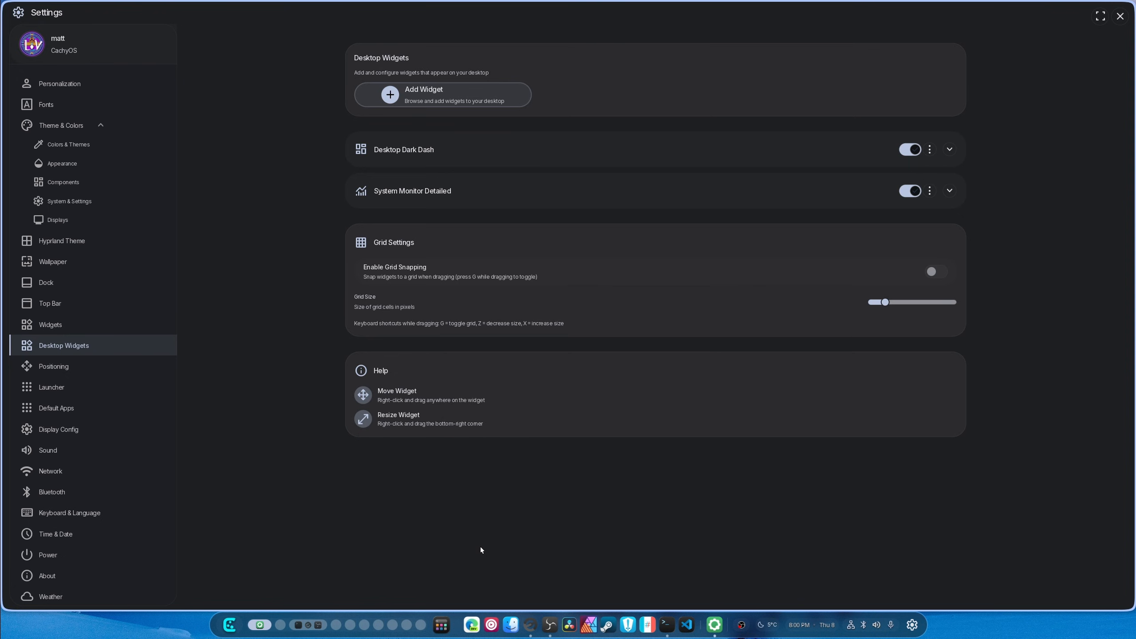
View the Positioning sliders and Launcher settings, then move on to Default Apps
left_click(55, 365)
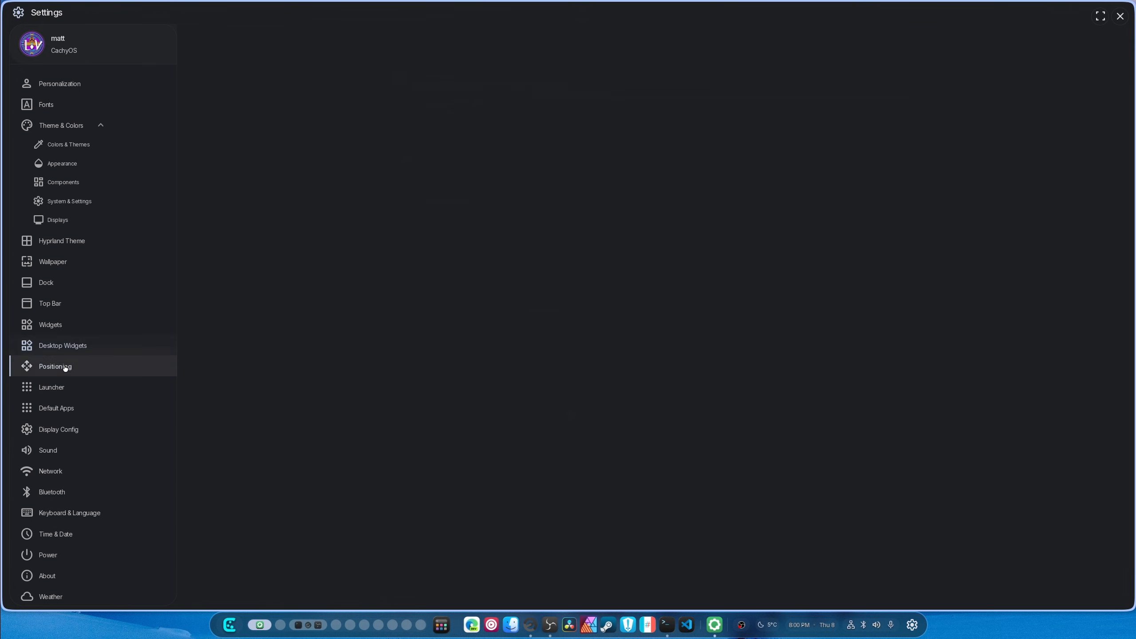
left_click(55, 366)
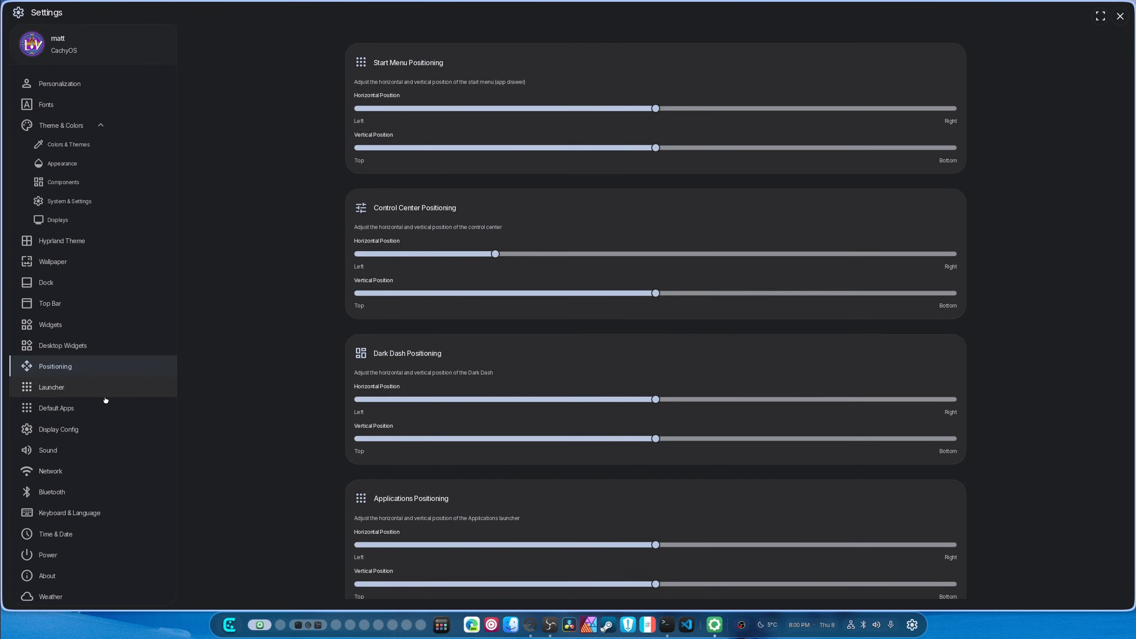
left_click(52, 387)
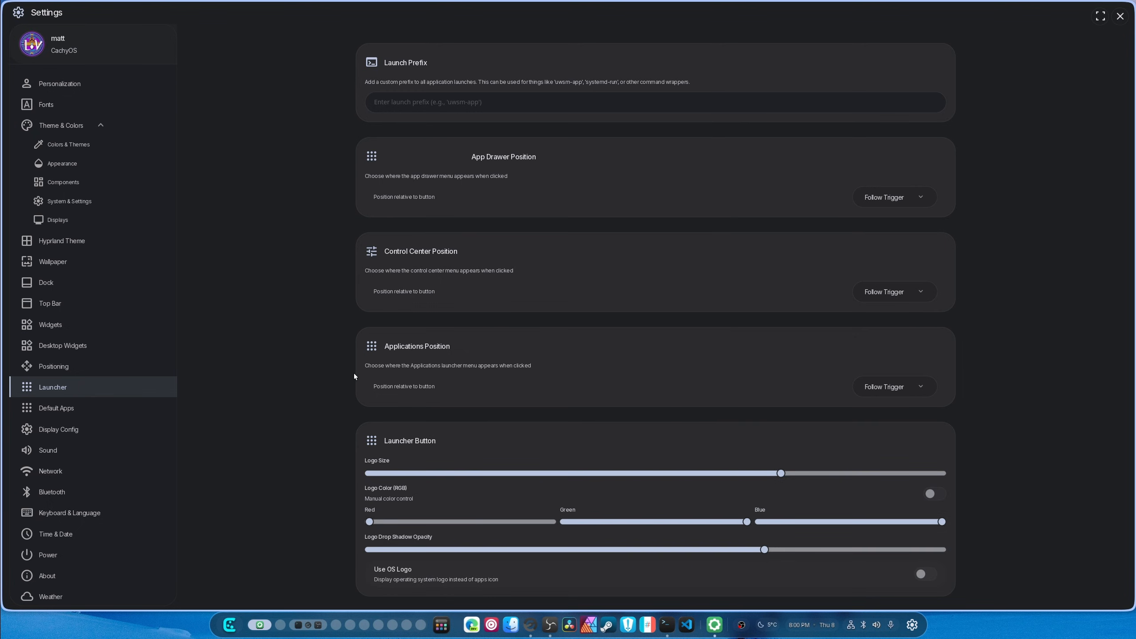
left_click(56, 408)
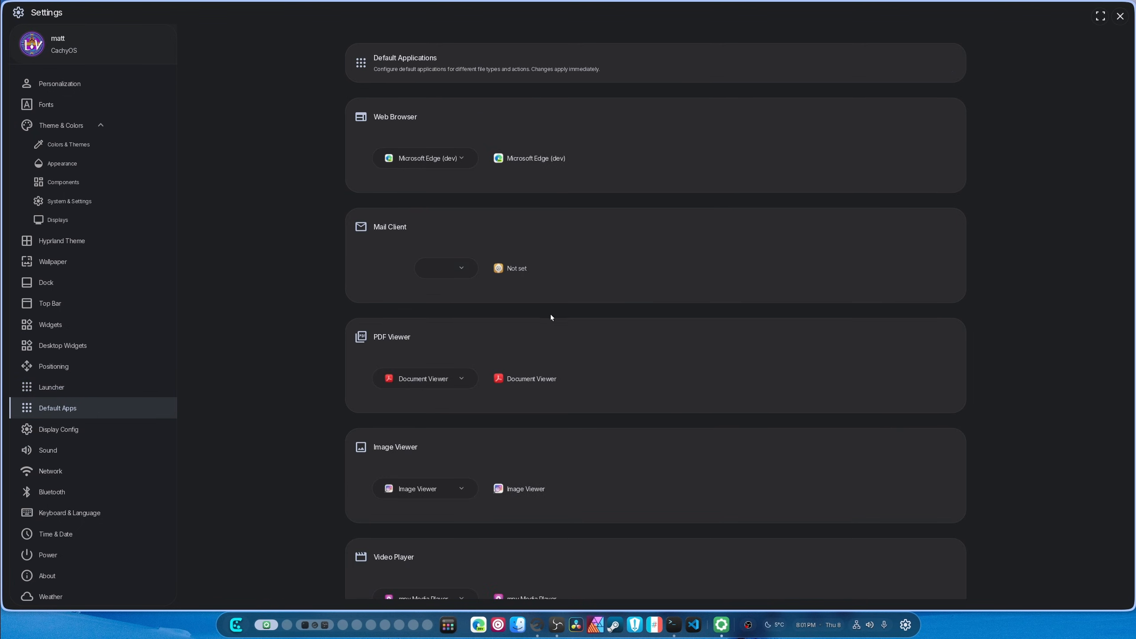
Scroll to the Terminal Emulator setting and list the available terminals to choose /usr/bin/ptyxis
scroll("down", 3)
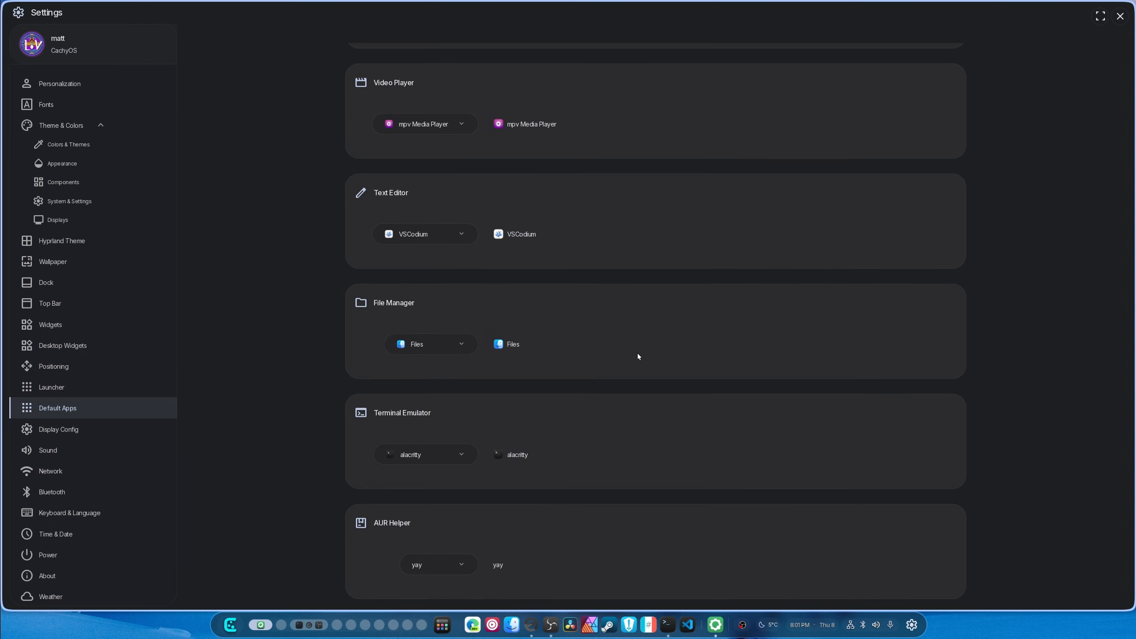
mouse_move(426, 454)
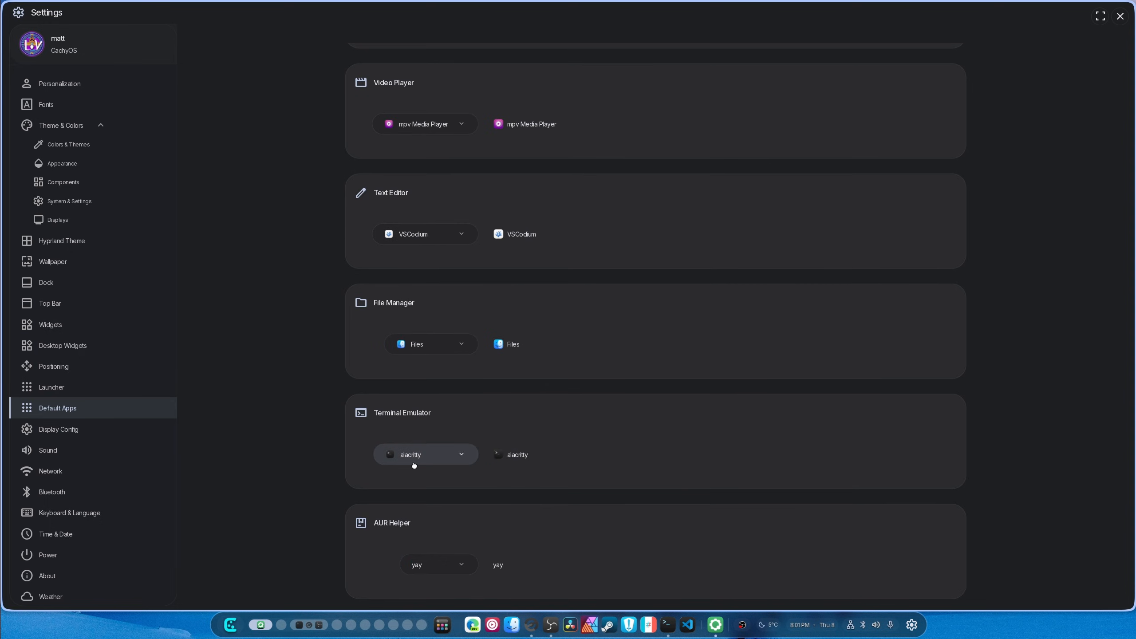
left_click(426, 455)
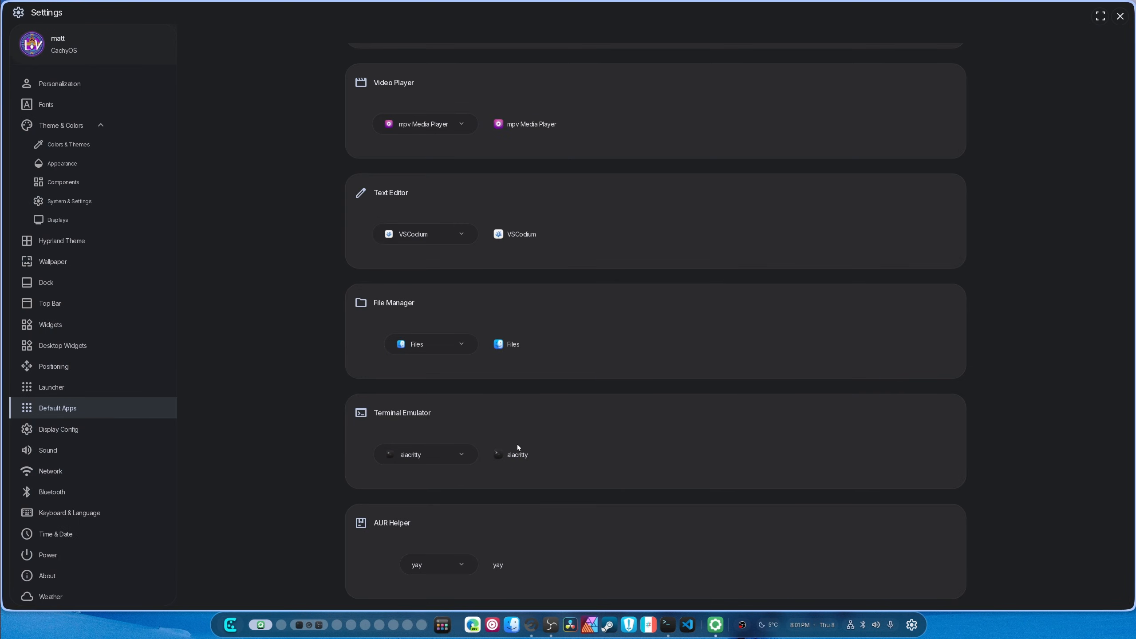
left_click(425, 455)
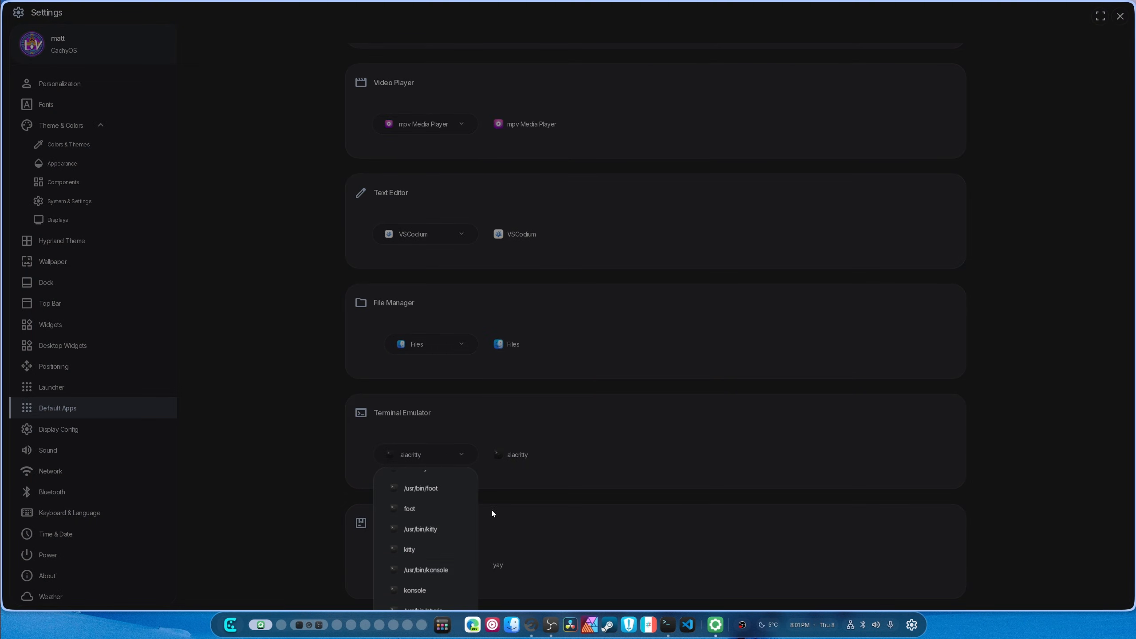
mouse_move(592, 436)
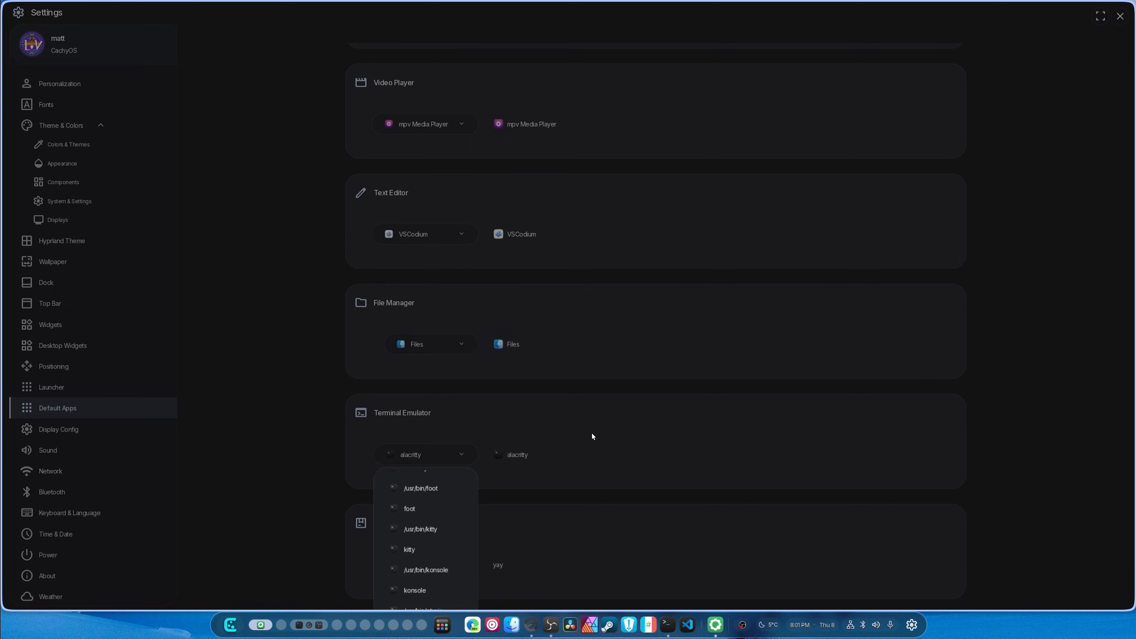
mouse_move(564, 517)
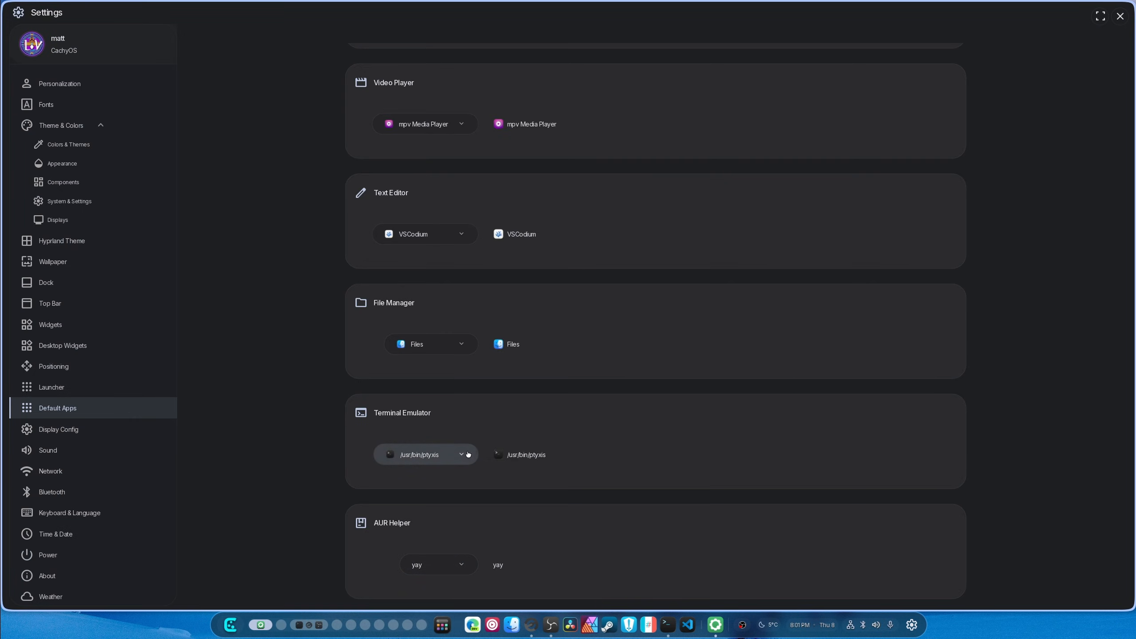
mouse_move(416, 456)
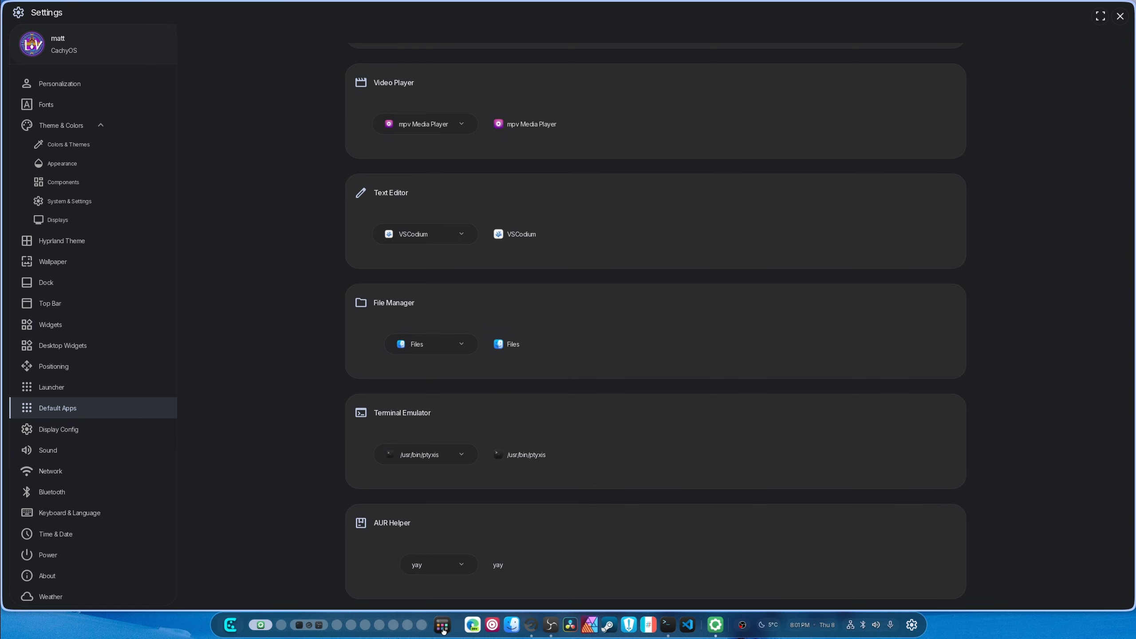
mouse_move(700, 412)
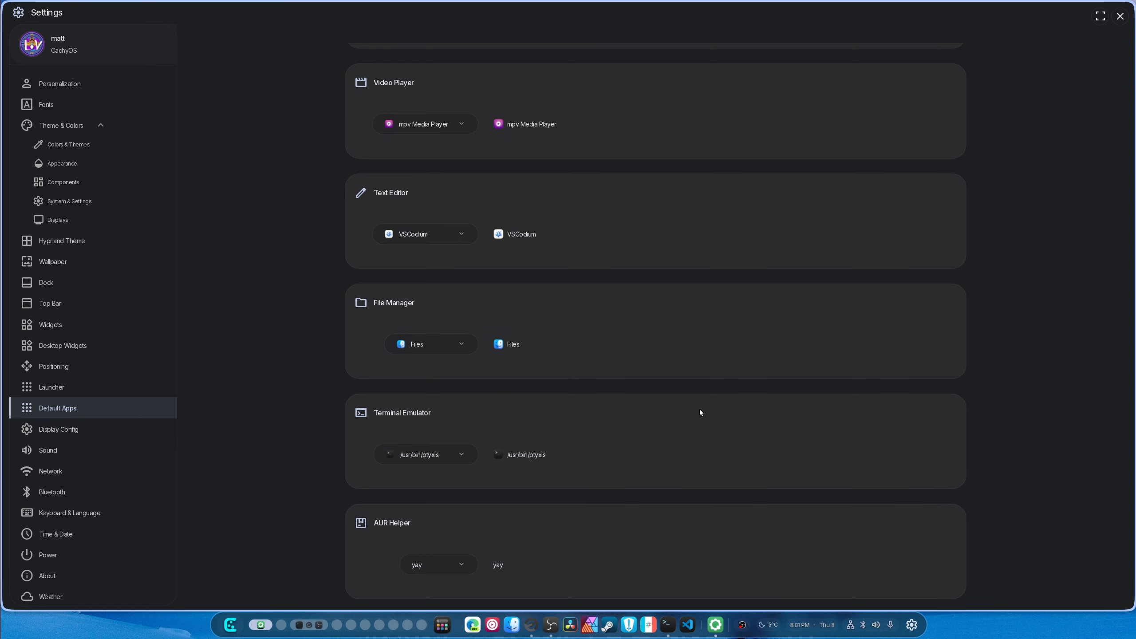
mouse_move(493, 239)
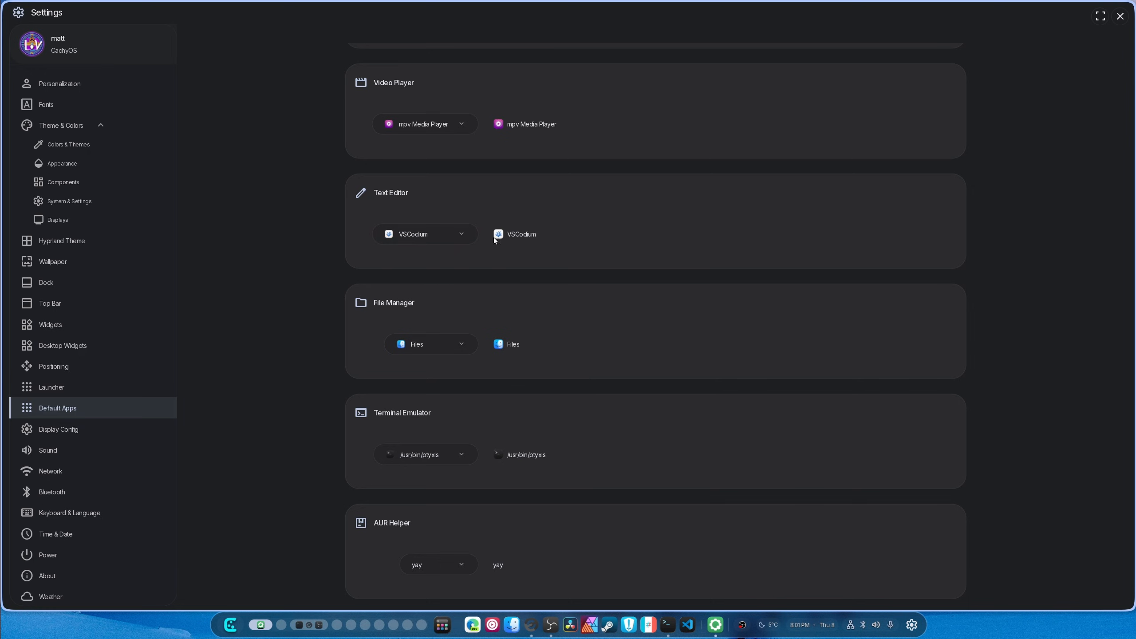
Show DP-3's display configuration with wide color, HDR, 400-nit SDR luminance and VRR left disabled
left_click(60, 429)
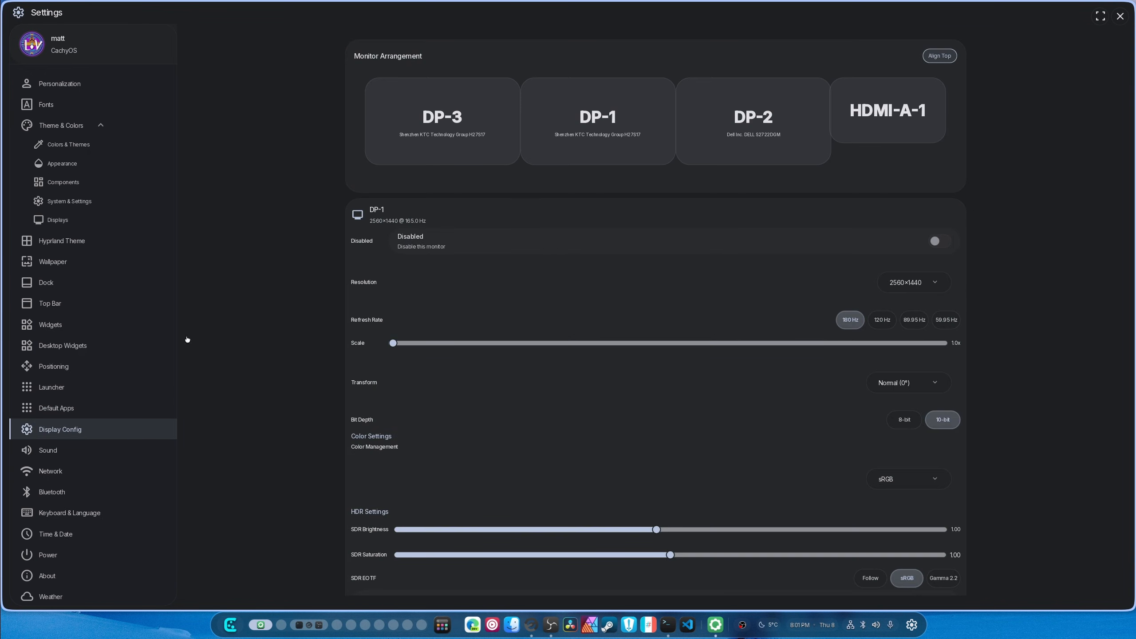
mouse_move(408, 329)
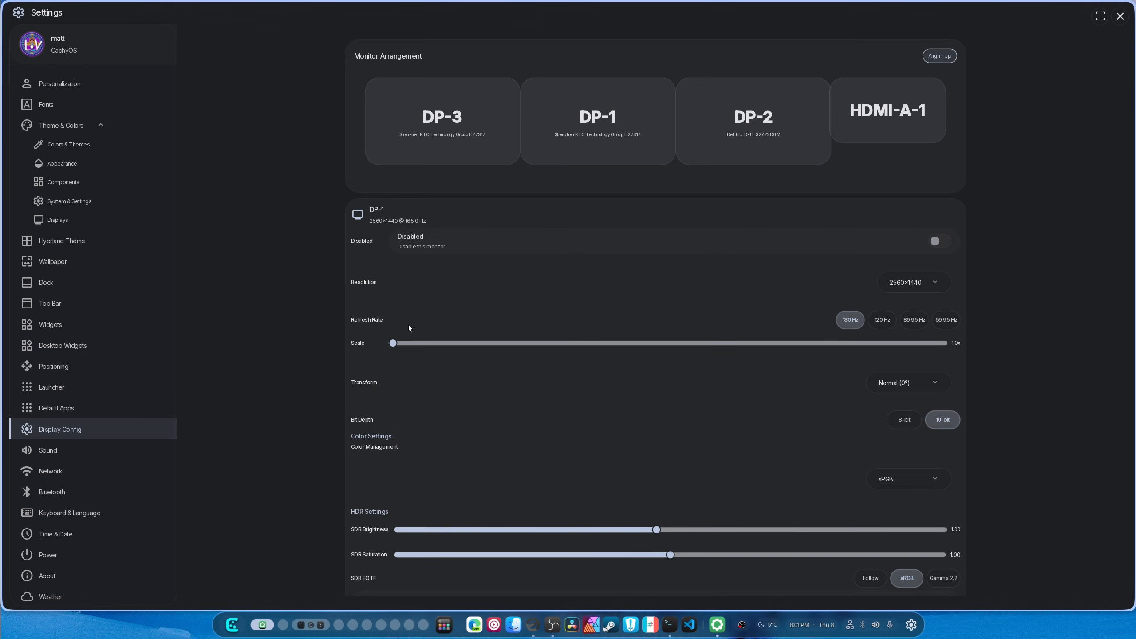
mouse_move(989, 370)
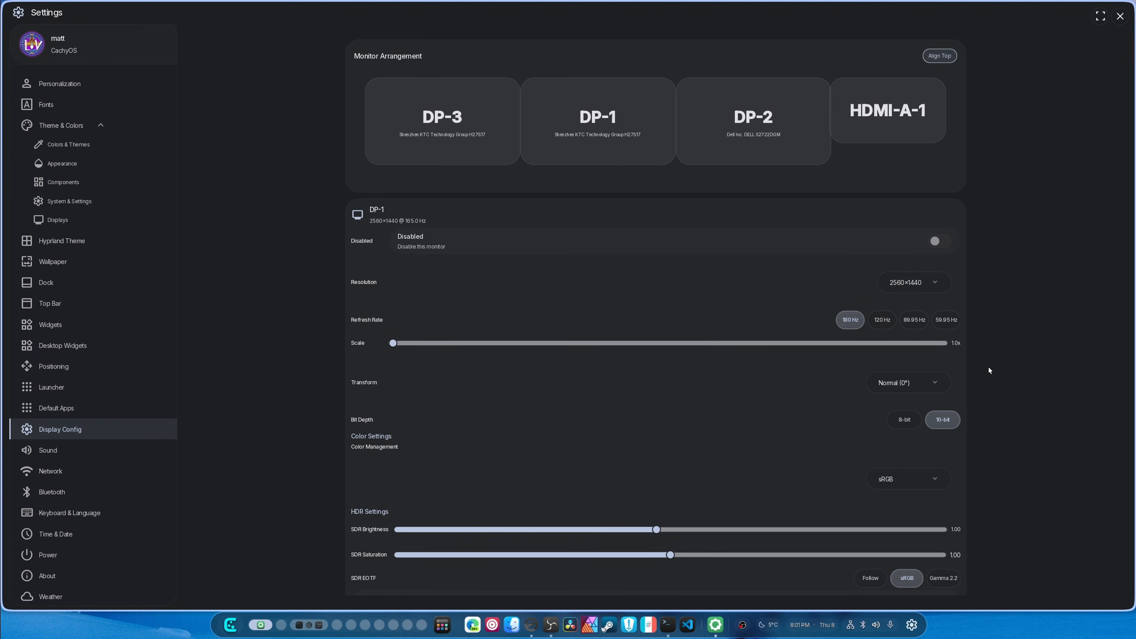
scroll("down", 3)
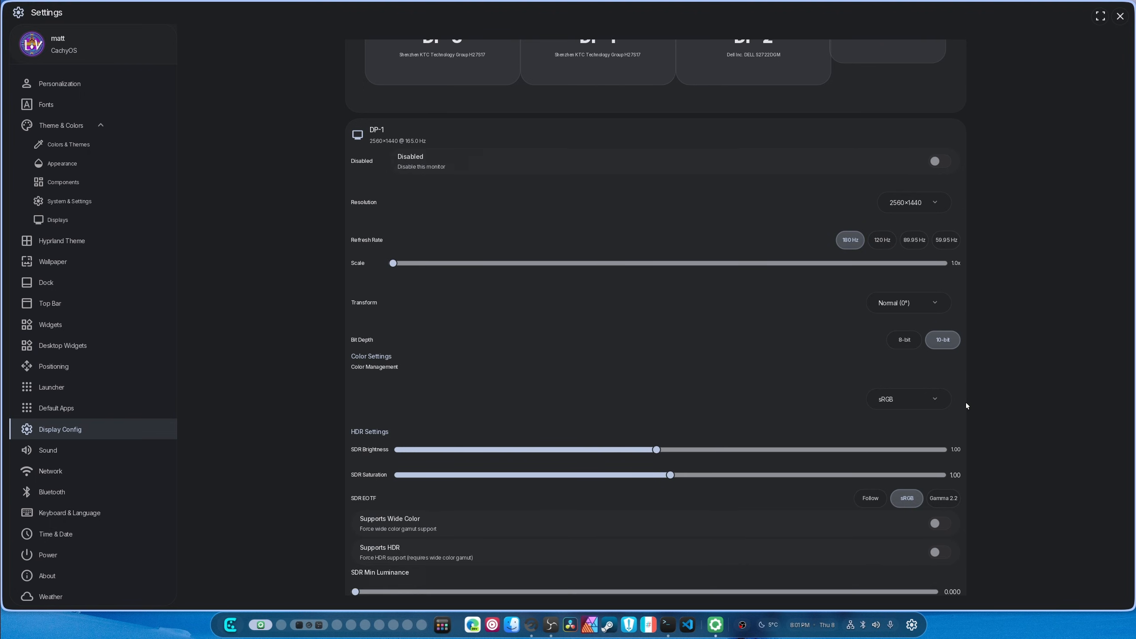
scroll("down", 3)
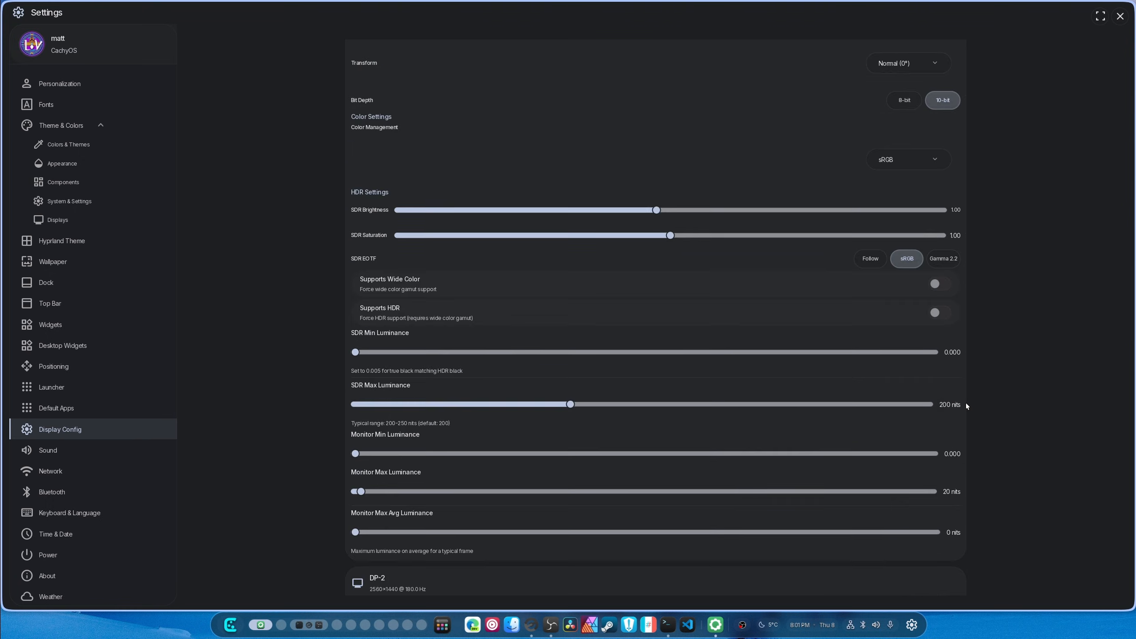
scroll("up", 3)
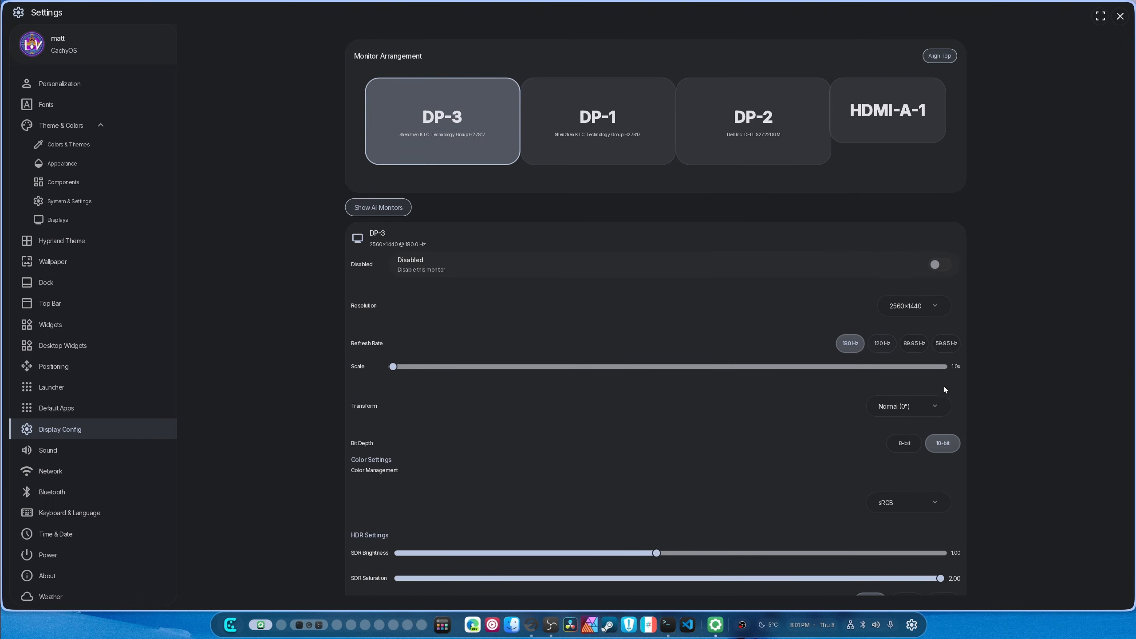
mouse_move(963, 412)
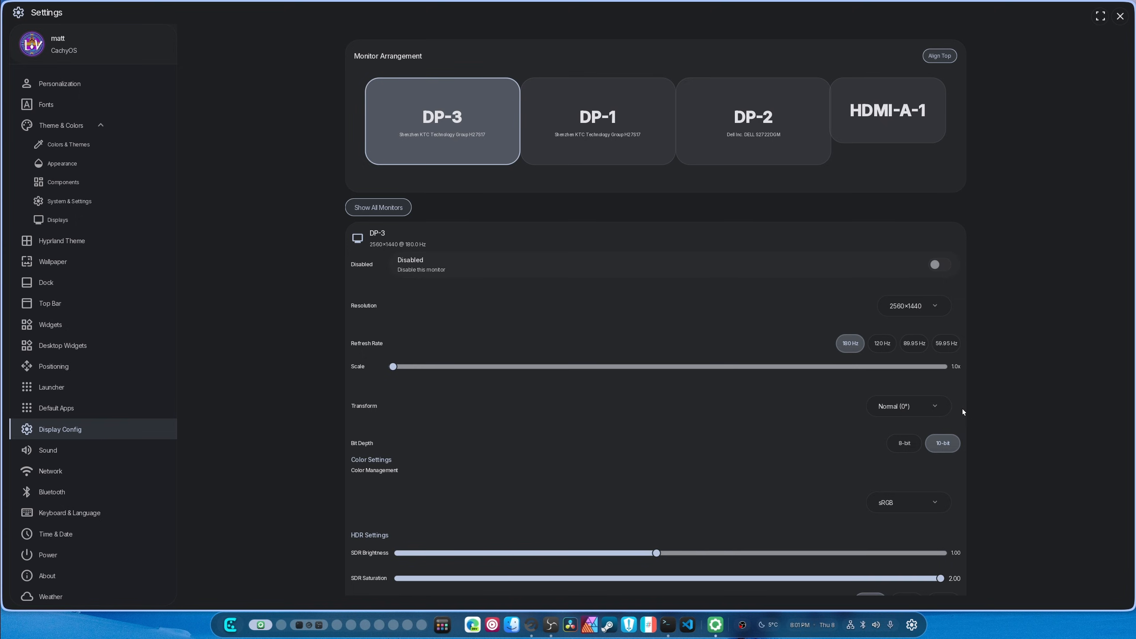
scroll("down", 3)
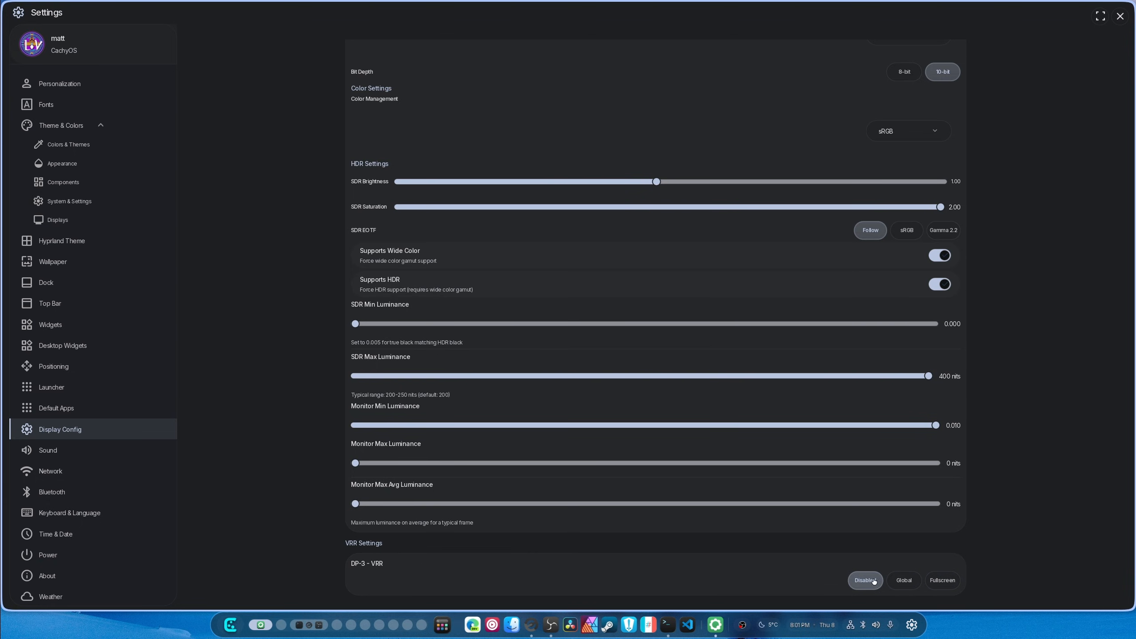
left_click(864, 581)
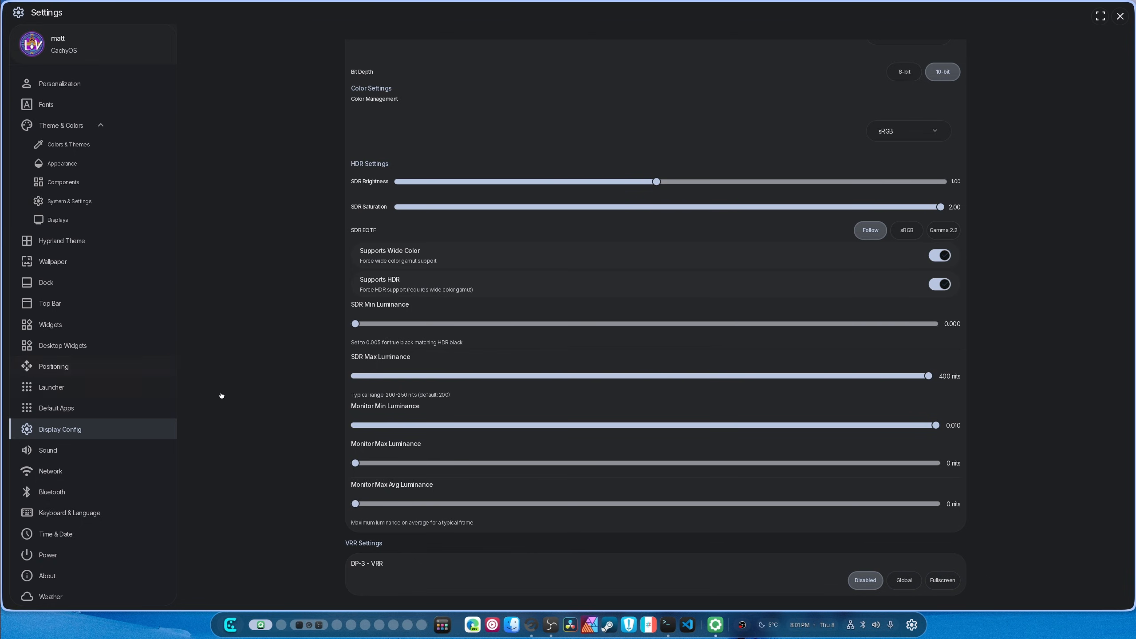
Show the Sound page with Chromium, speech-dispatcher and Cider streams on the UMC202HD output
left_click(48, 450)
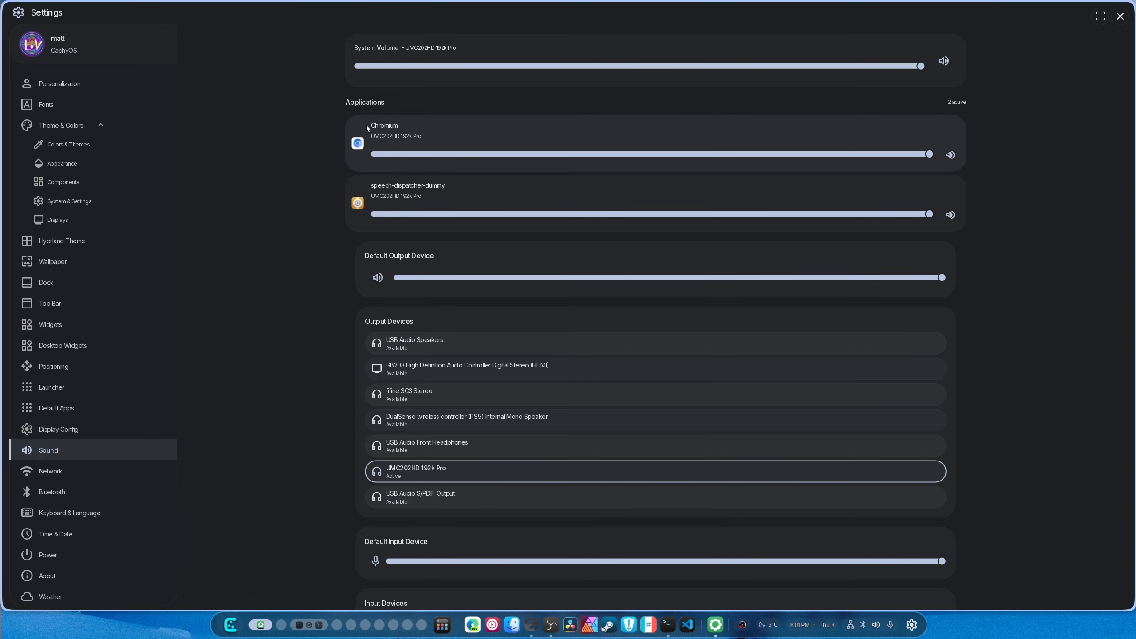
mouse_move(448, 208)
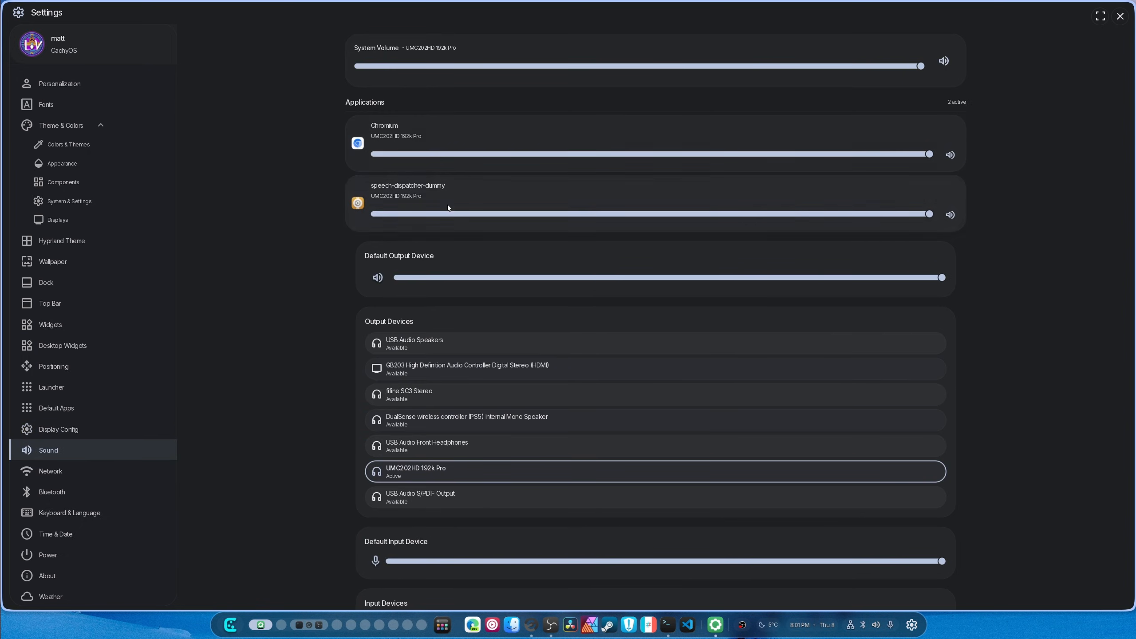
mouse_move(782, 183)
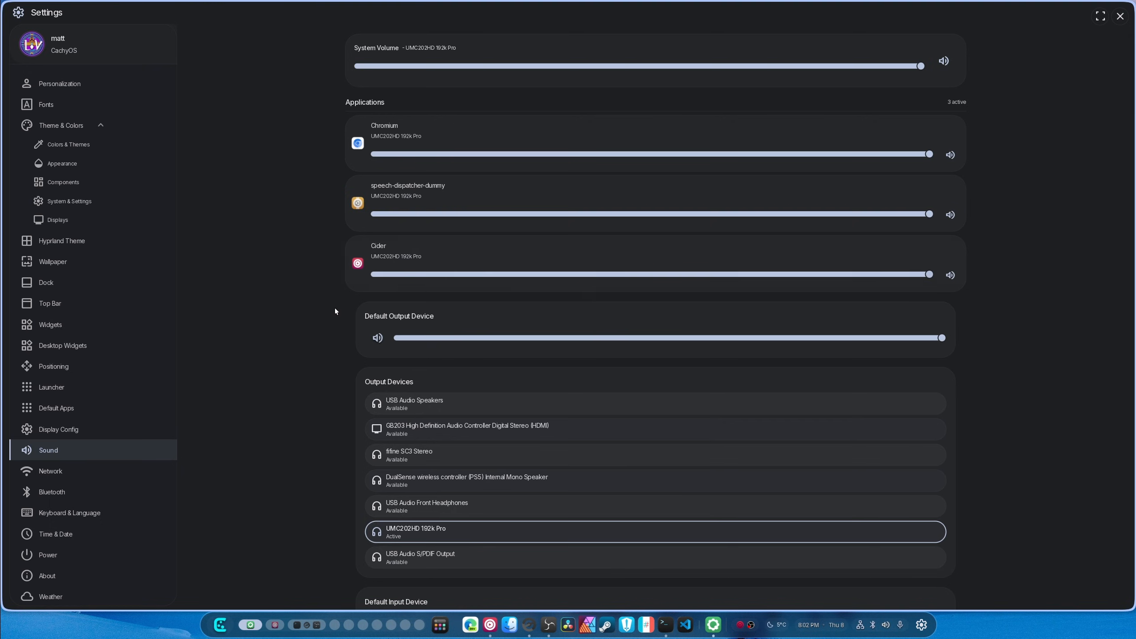
mouse_move(375, 247)
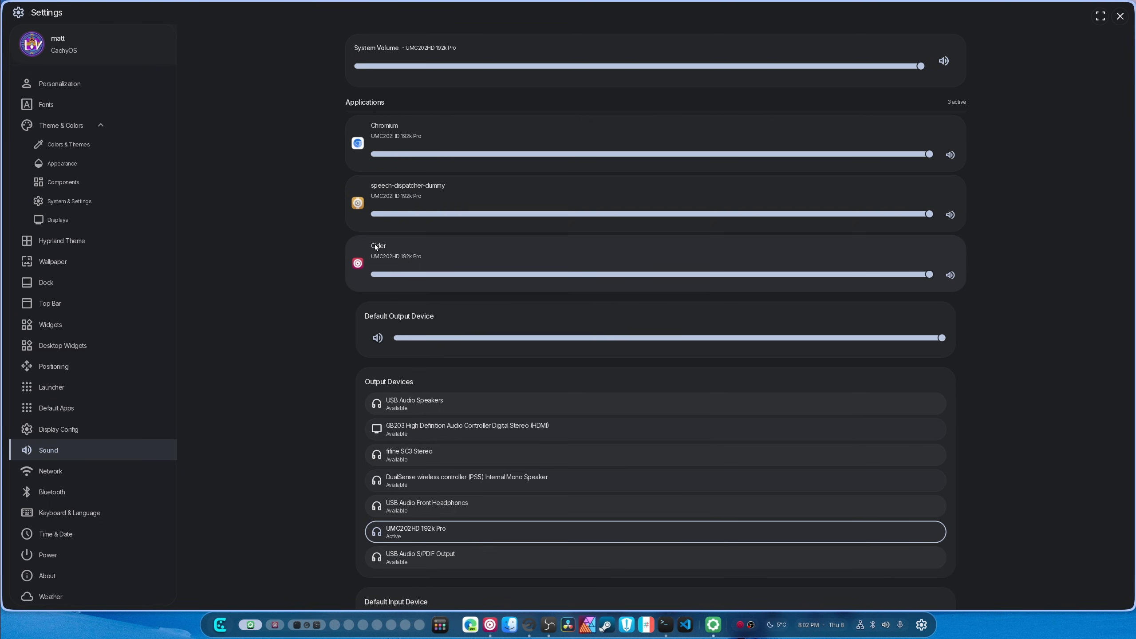
mouse_move(375, 247)
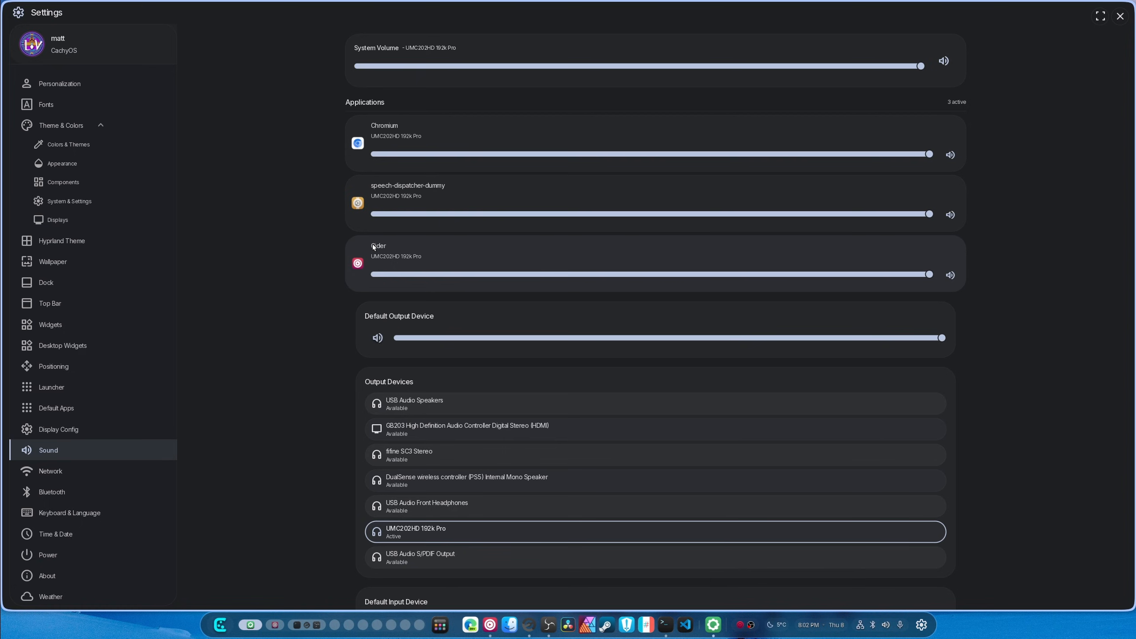
scroll("down", 3)
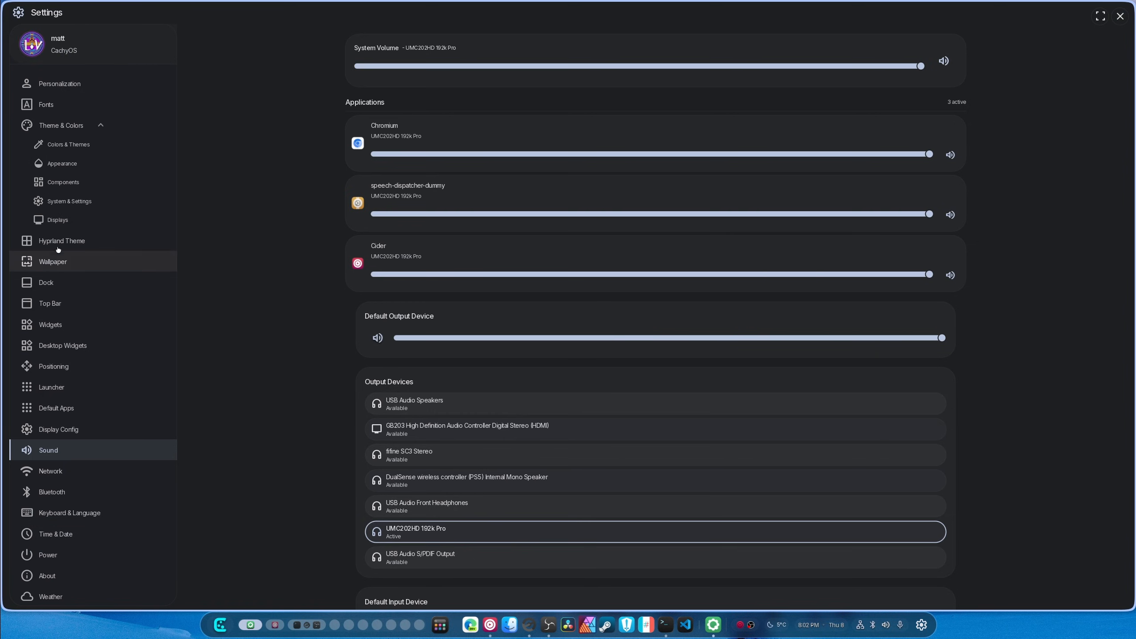
Browse the Dock page's widget sections, dismiss the Add Widget list and close Settings
left_click(46, 283)
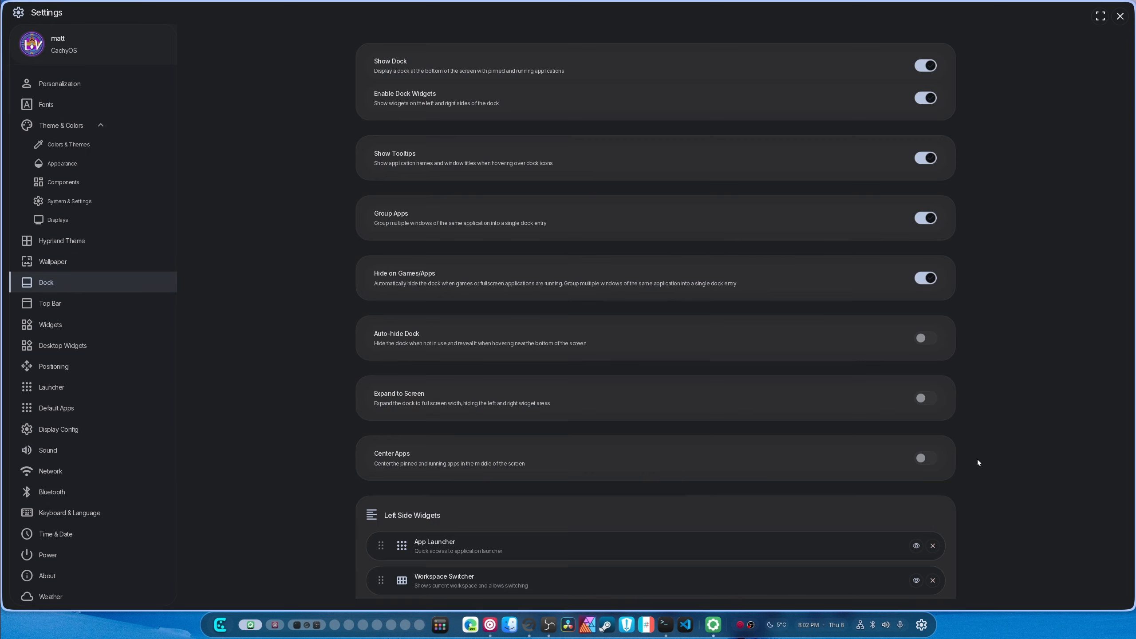
scroll("down", 3)
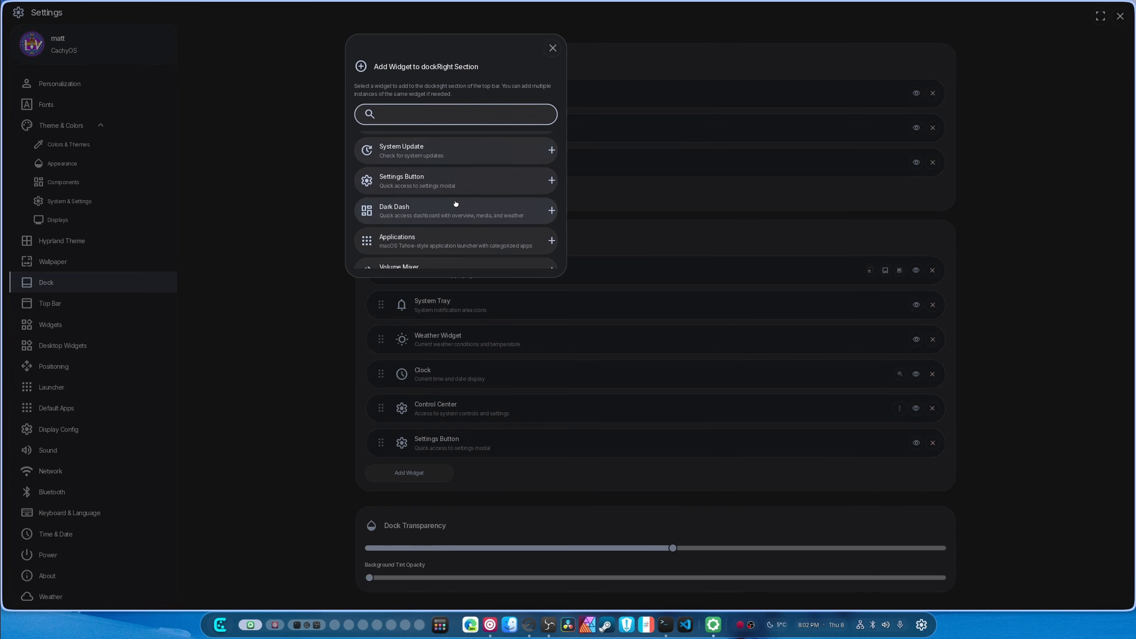
left_click(552, 48)
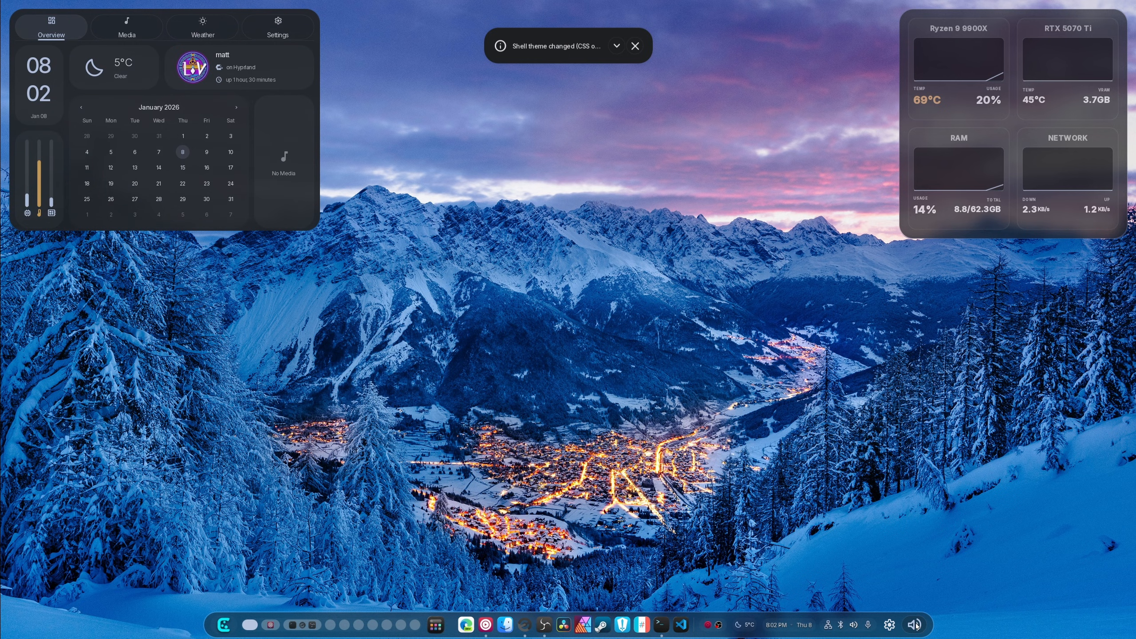
Dismiss the 'Shell theme changed' notice and poke the desktop until Quickshell crashes
left_click(914, 625)
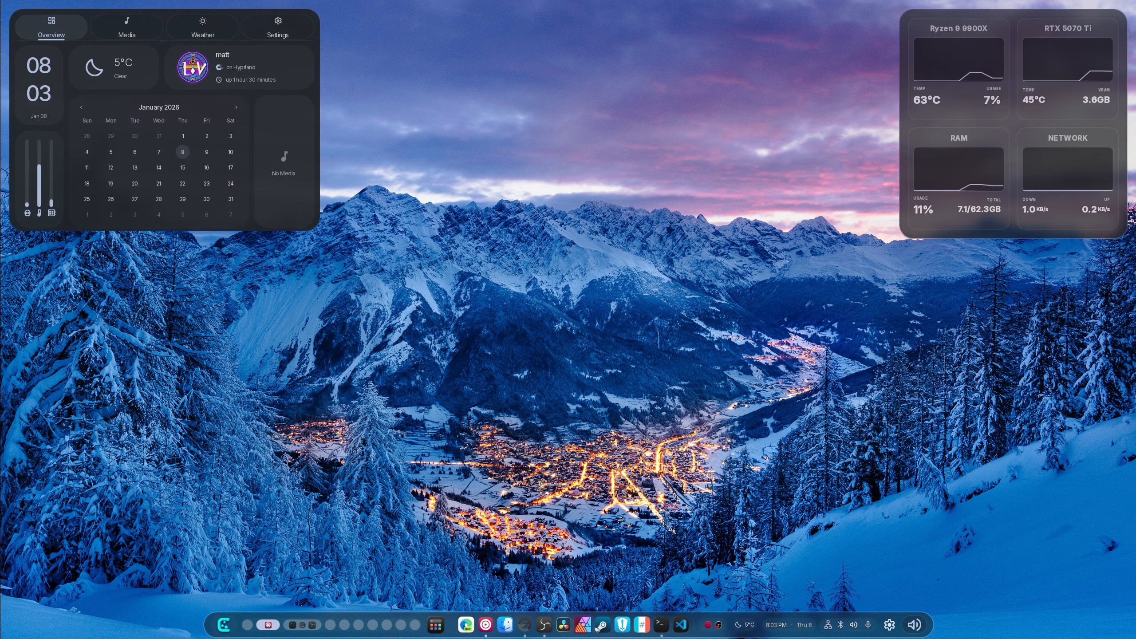
left_click(915, 625)
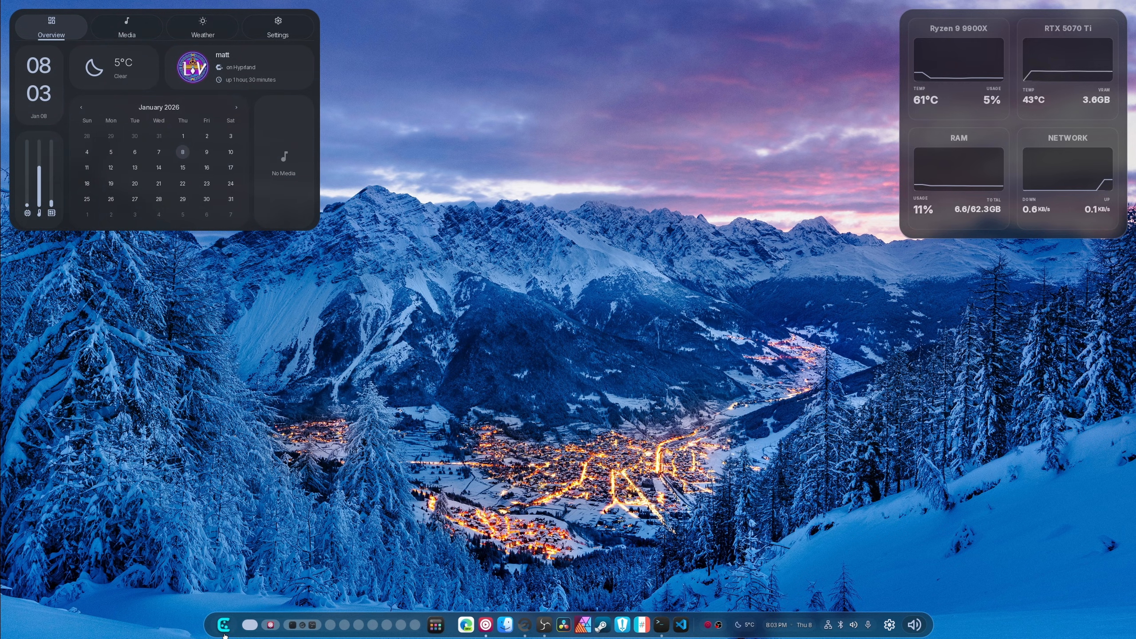
left_click(225, 625)
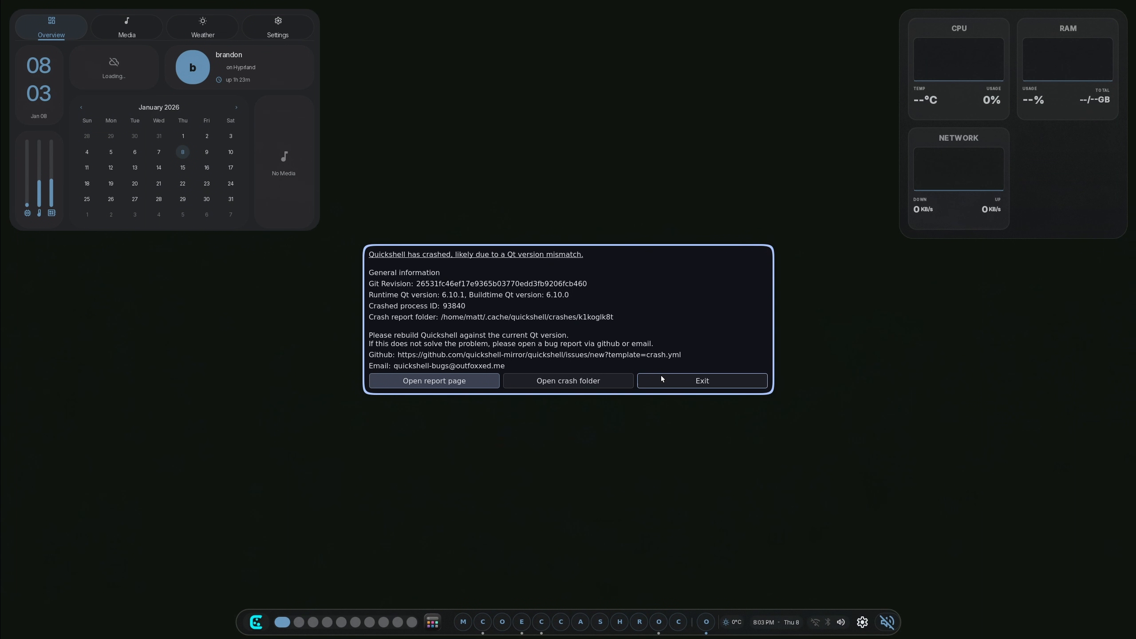
Exit the Quickshell crash report and show Discord's #dark-matter-shell channel of DarkMatter releases
left_click(701, 381)
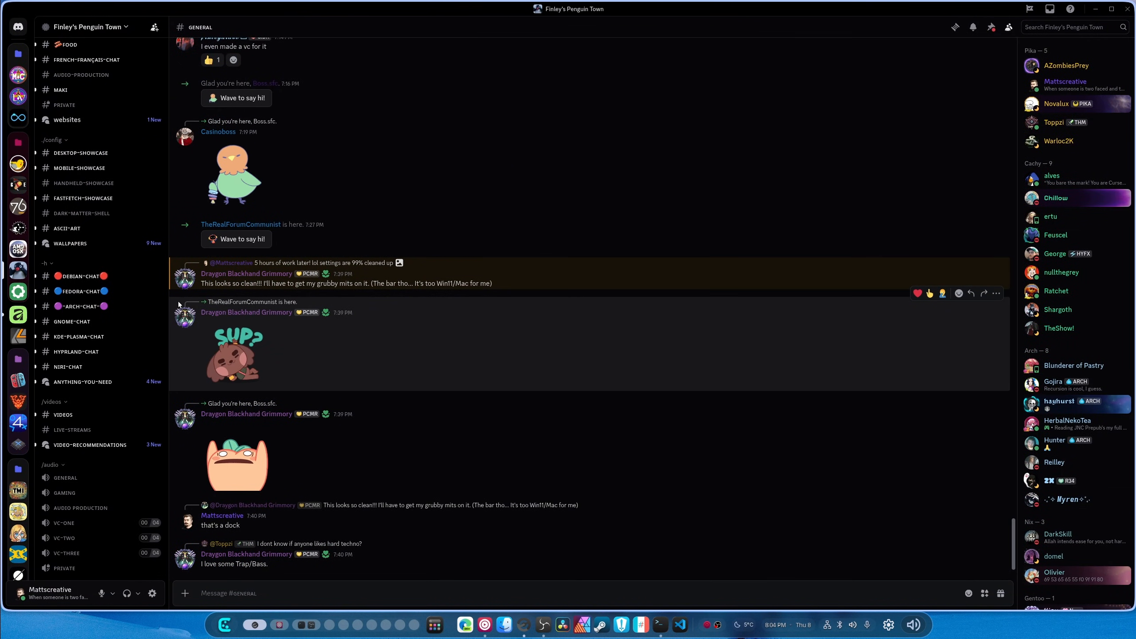
left_click(81, 213)
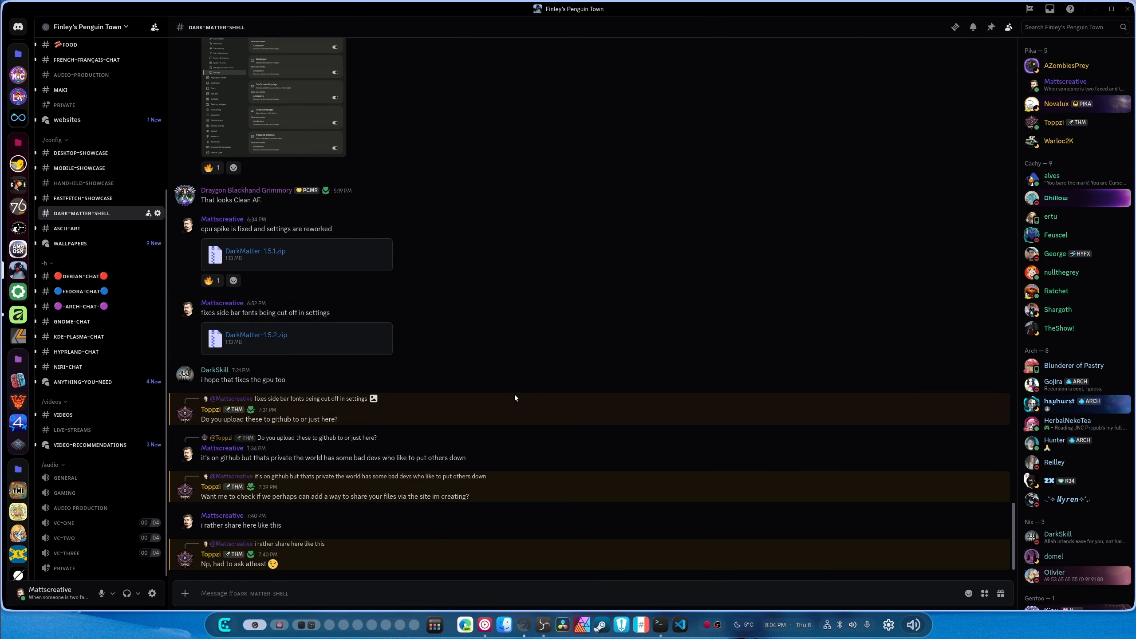